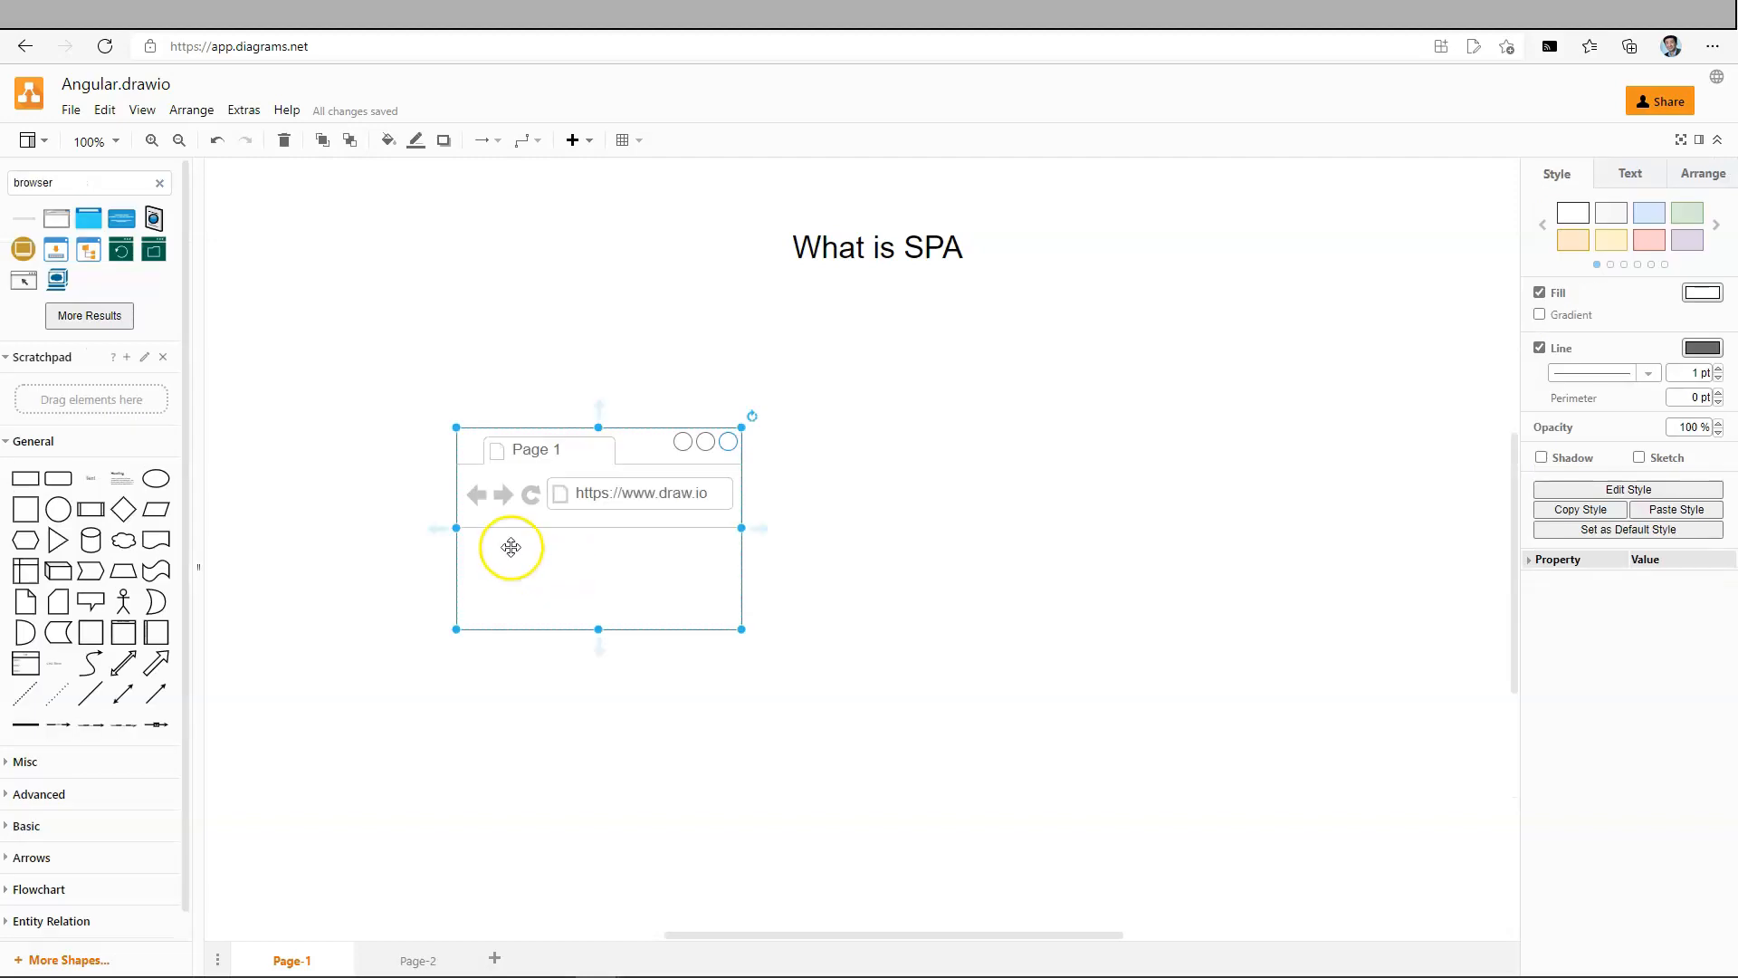
{"action": "mouse_move", "coordinate": [123, 599]}
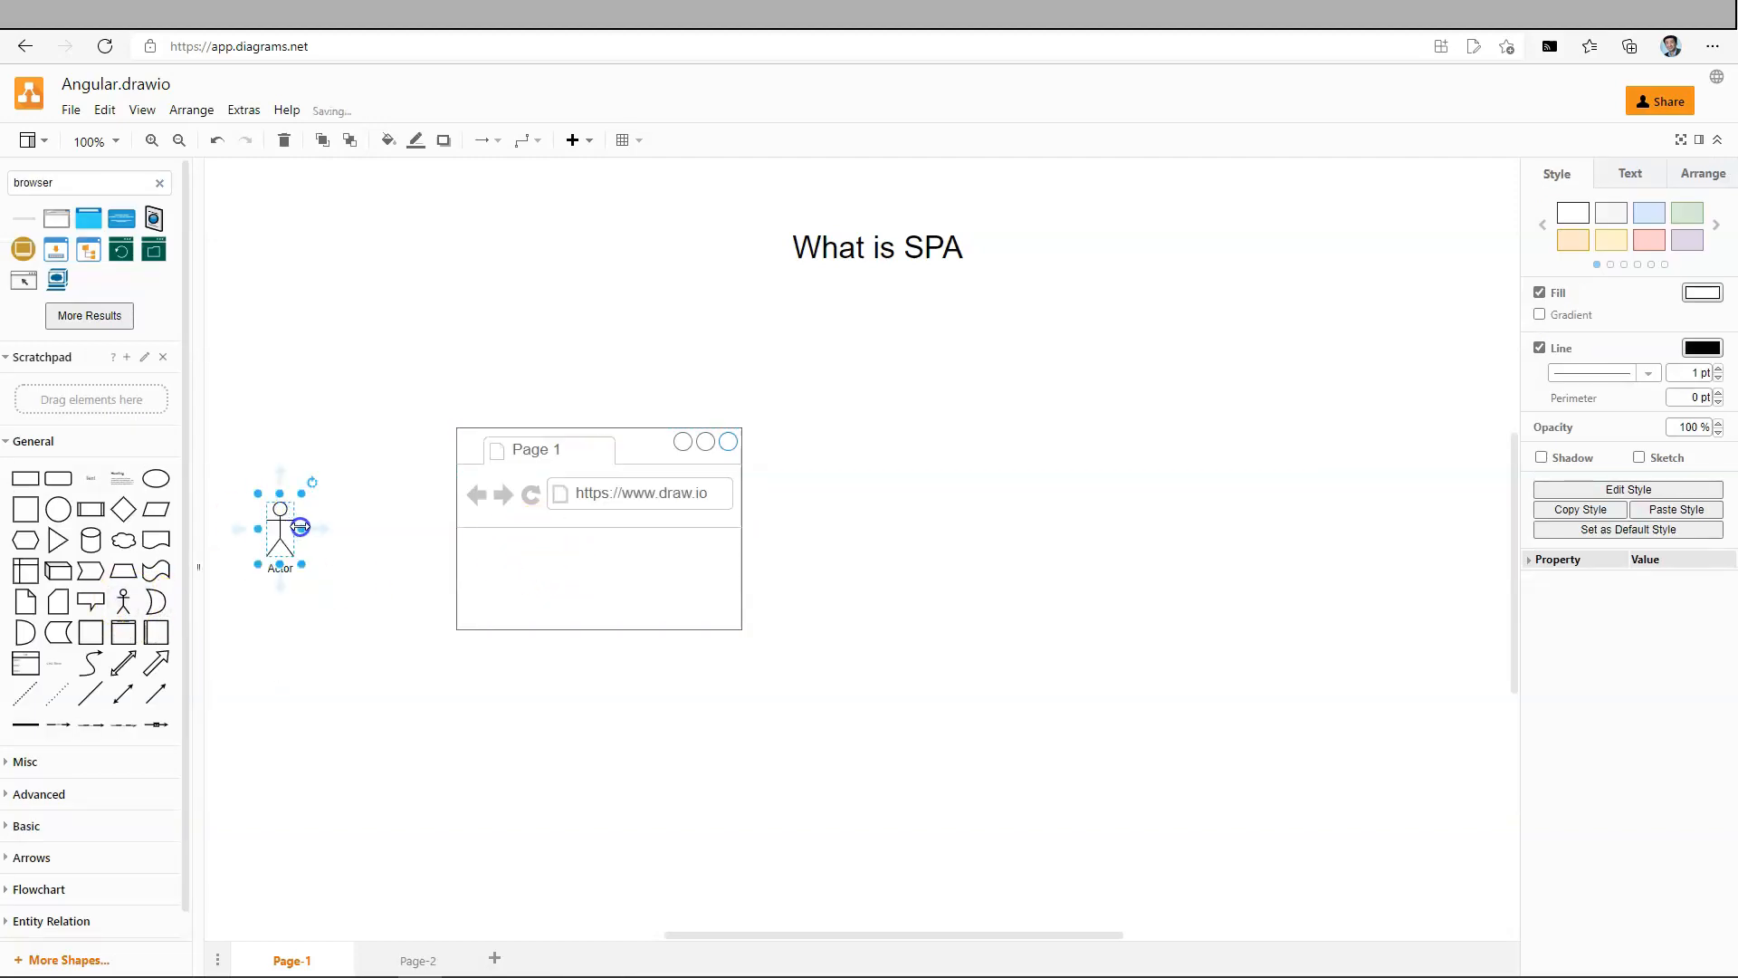
Place an Actor figure left of the browser window and join them with an arrow
{"action": "left_click_drag", "start_coordinate": [293, 517], "coordinate": [457, 518]}
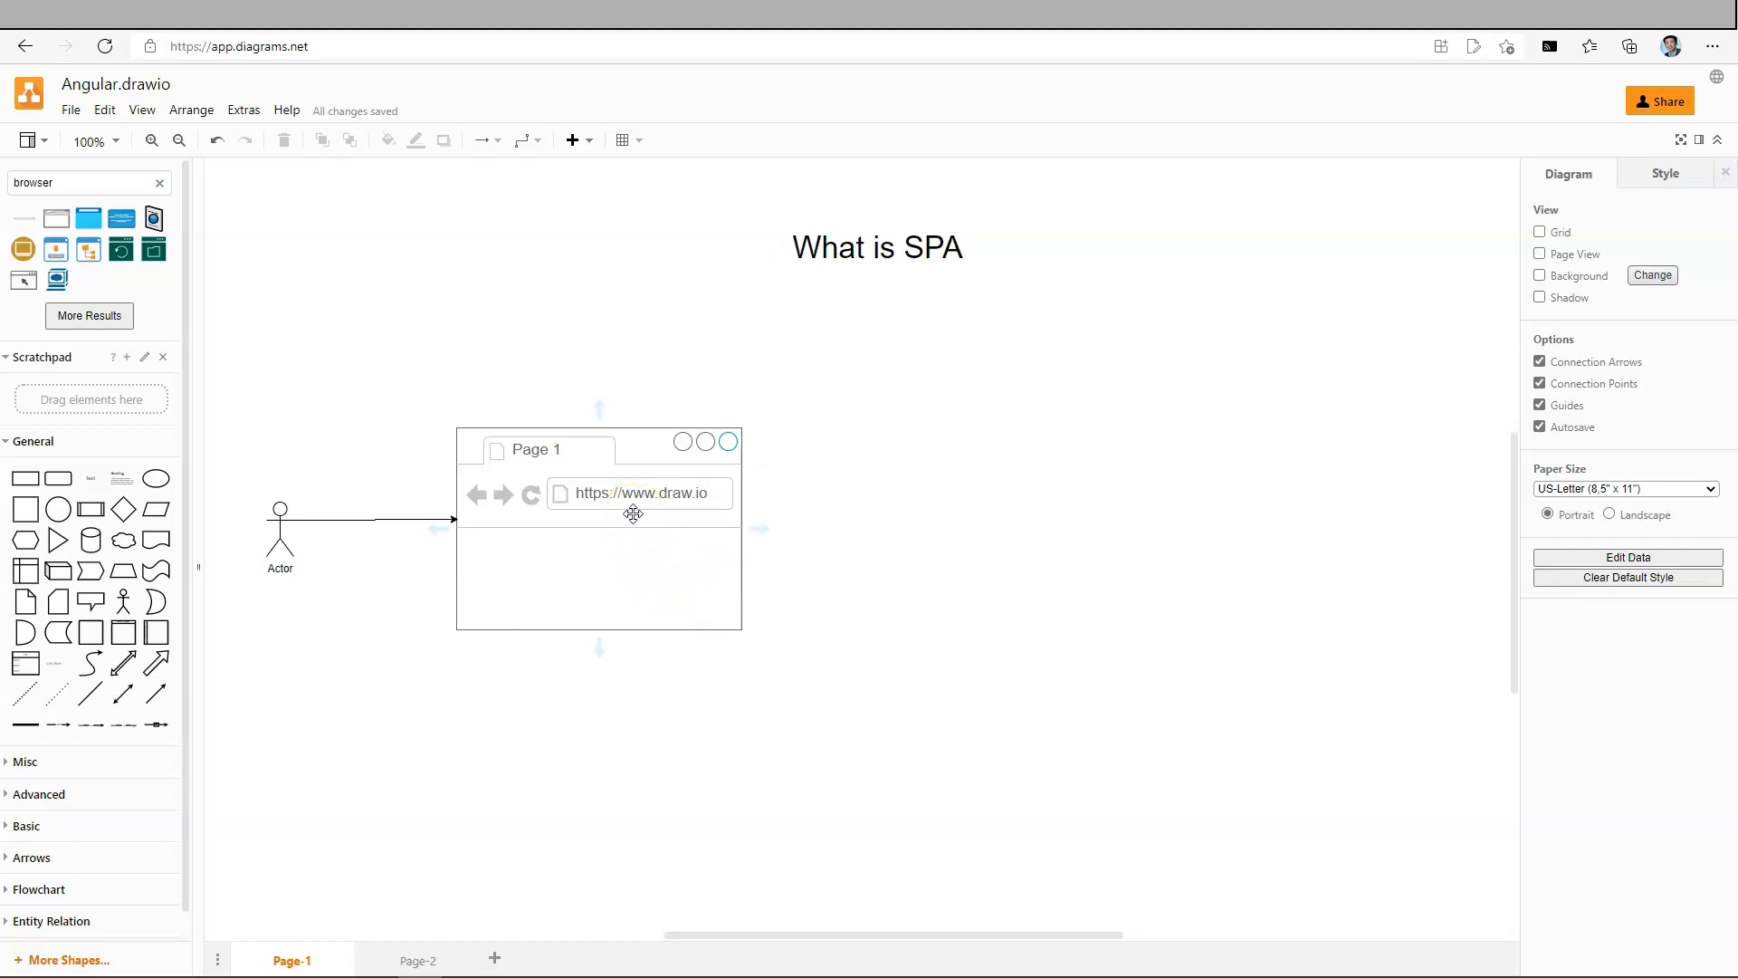
{"action": "mouse_move", "coordinate": [753, 547]}
{"action": "type", "text": "server"}
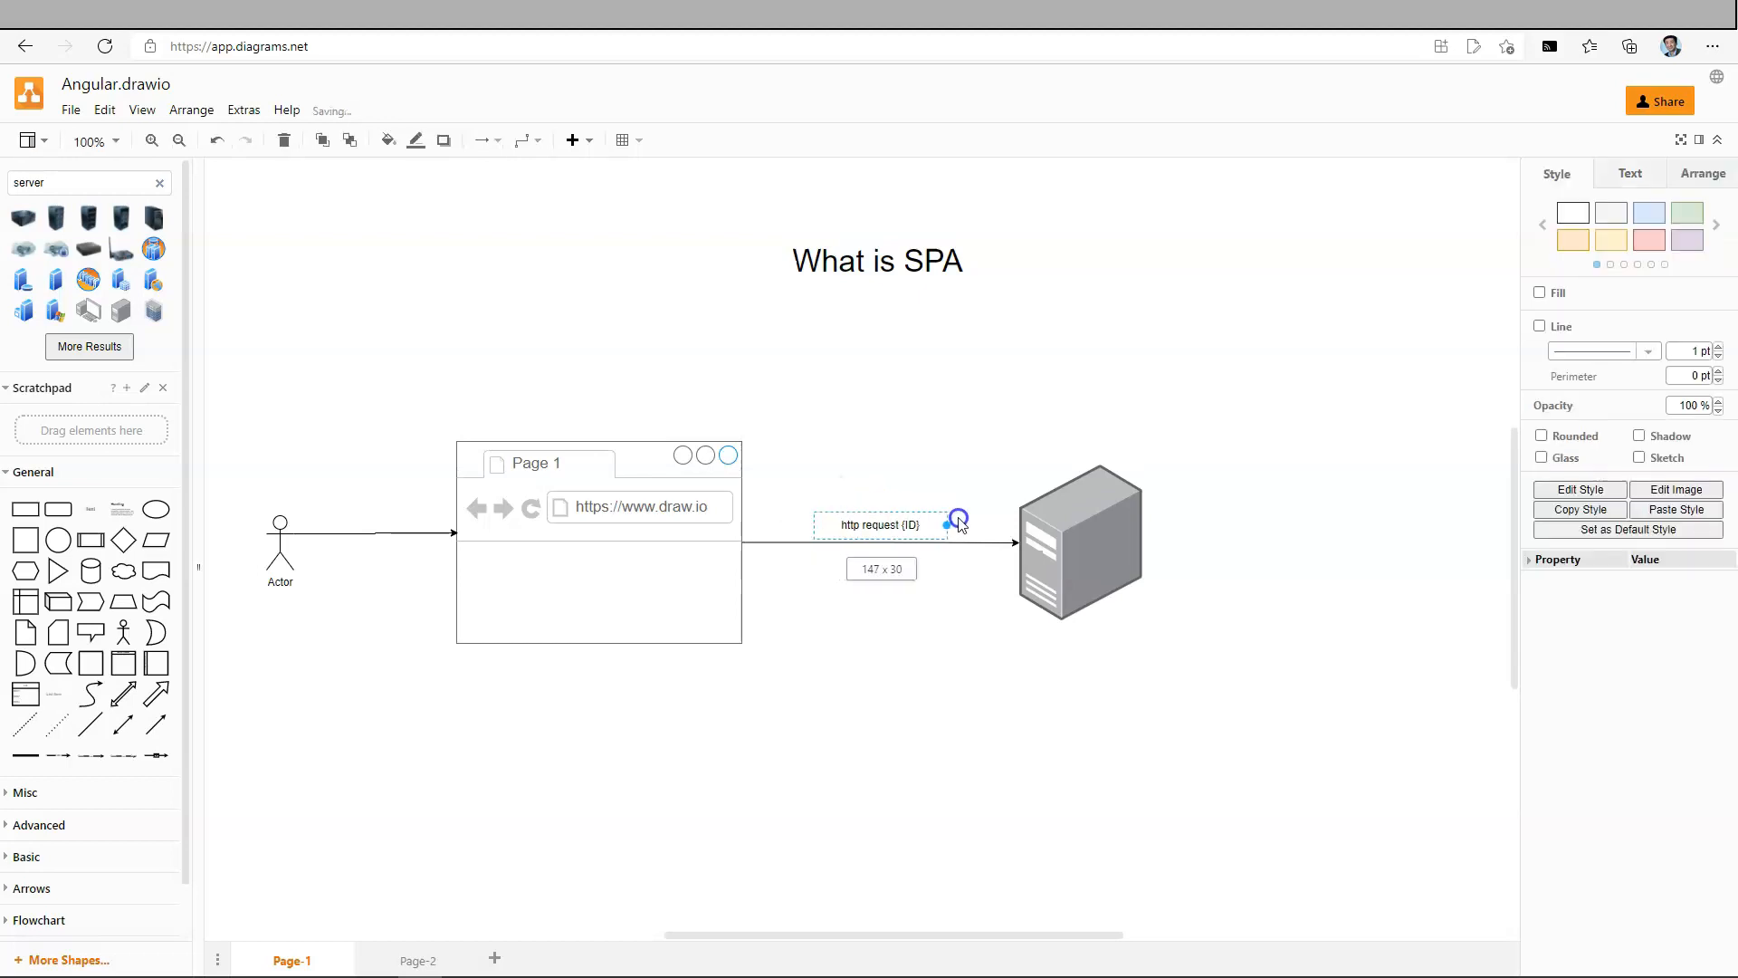
Label the browser-to-server arrow 'http request (ID)' and place a database cylinder right of the server
{"action": "left_click", "coordinate": [1077, 541]}
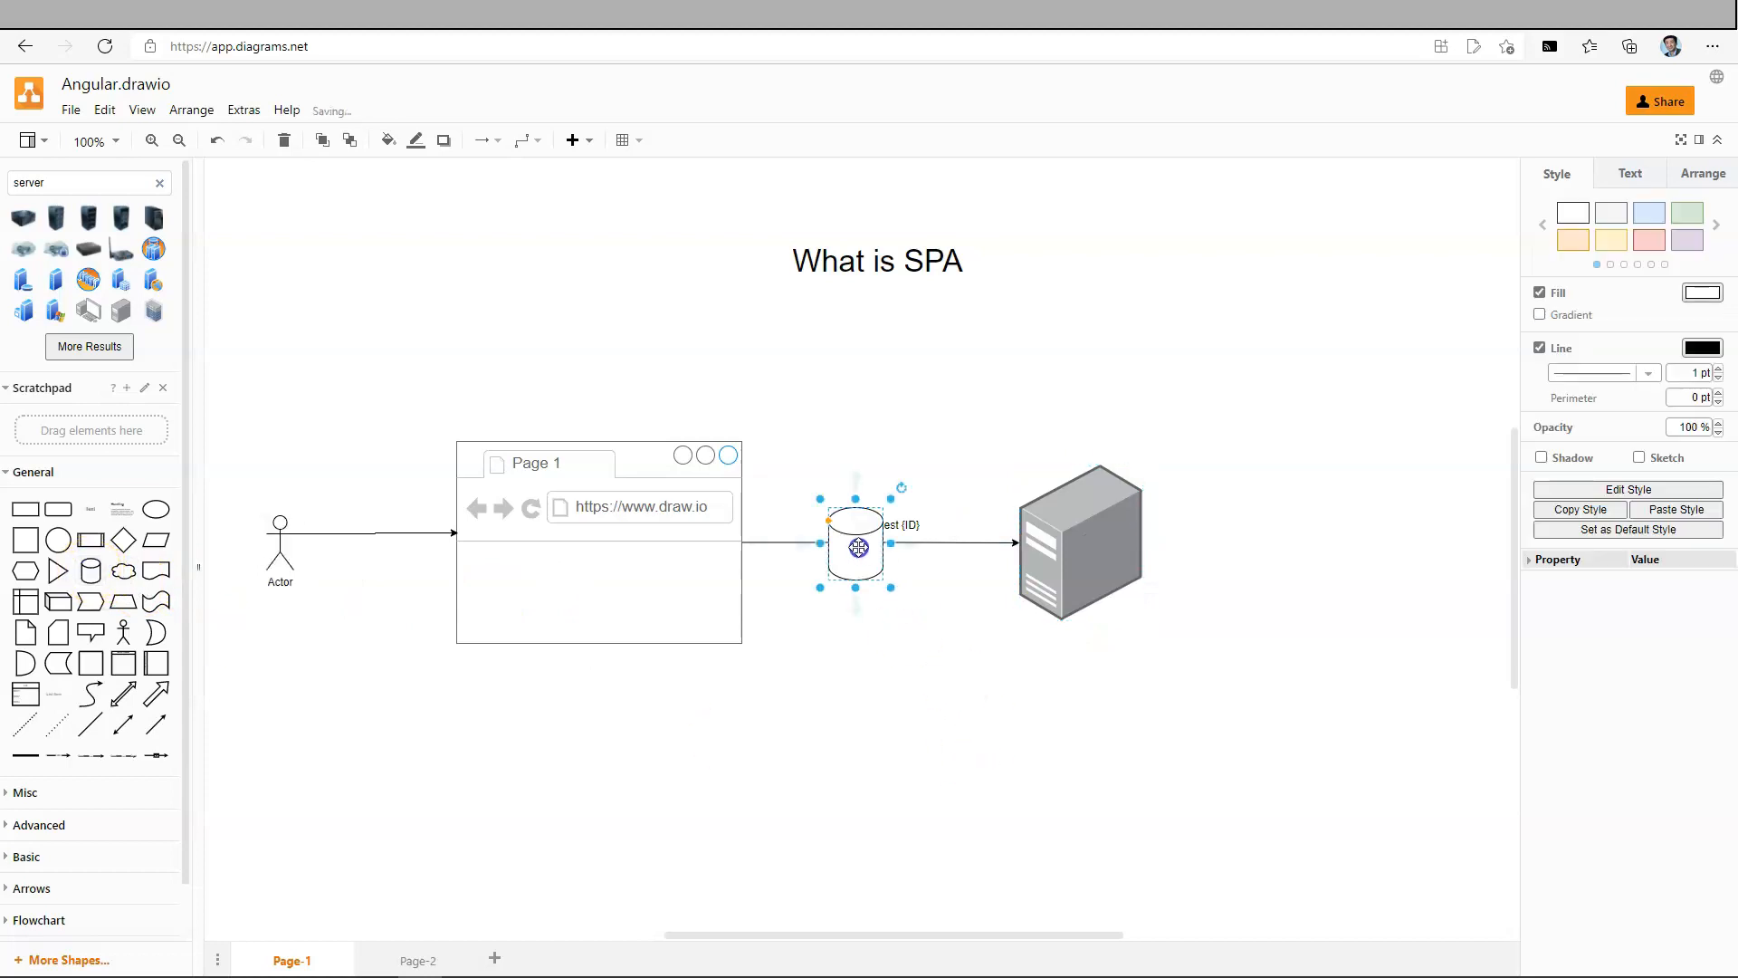
{"action": "left_click_drag", "start_coordinate": [853, 543], "coordinate": [1385, 547]}
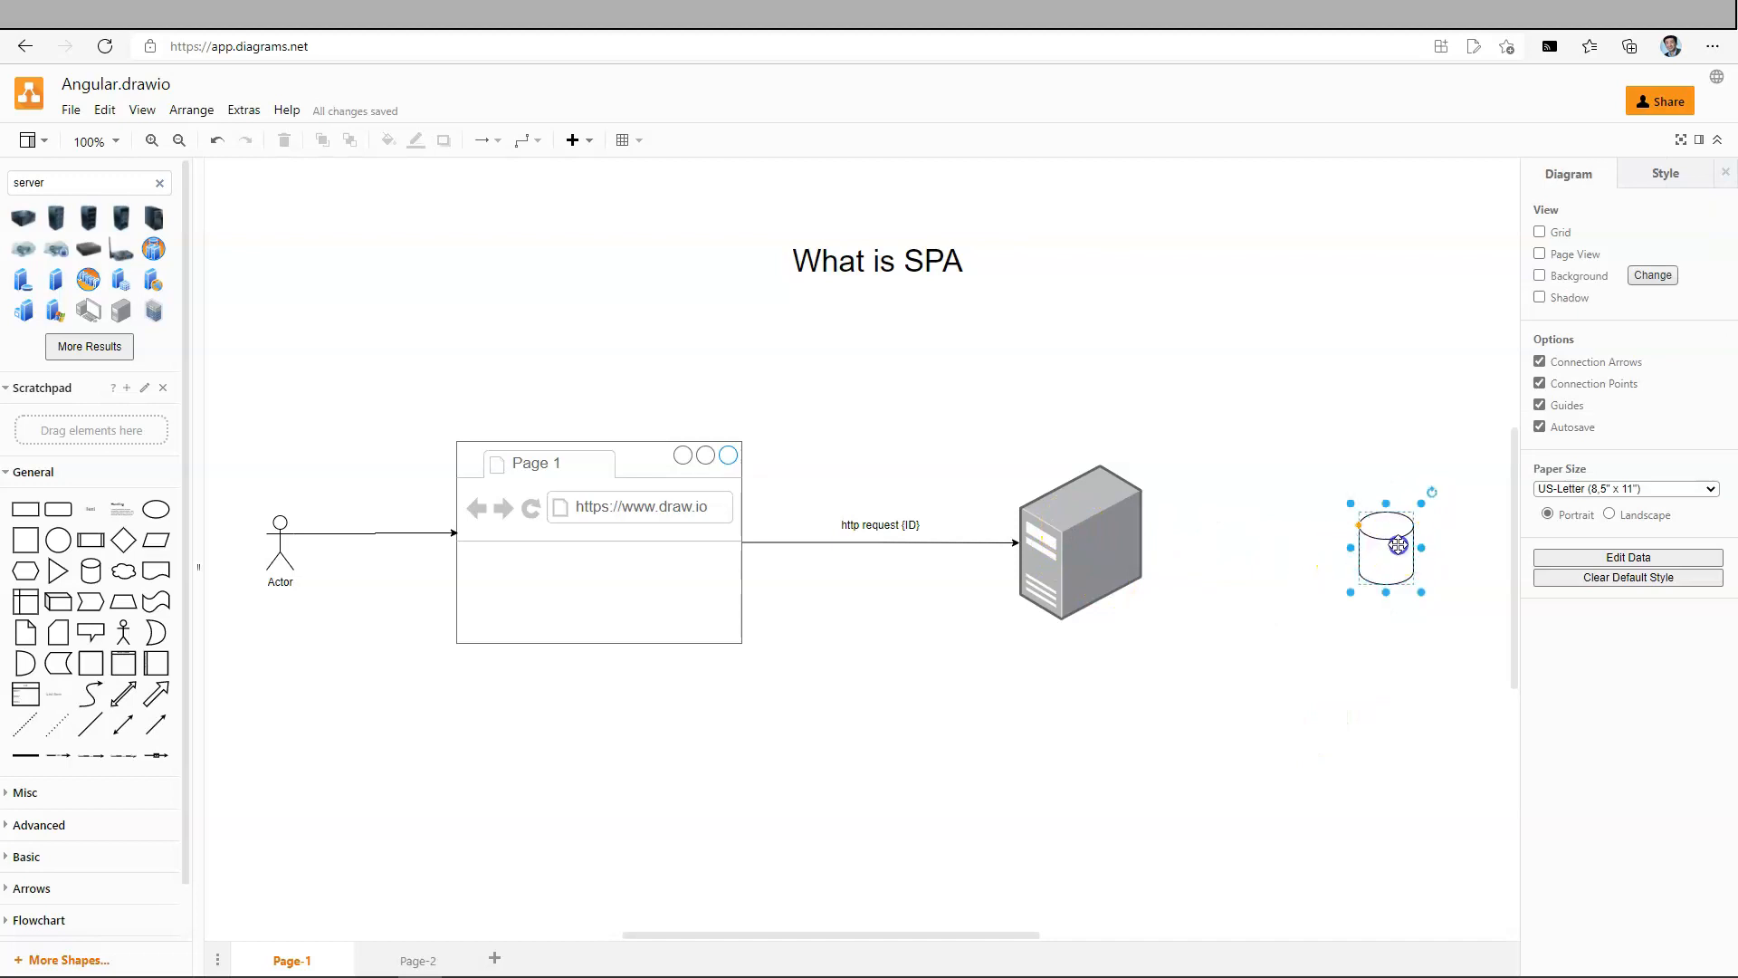
{"action": "left_click", "coordinate": [1079, 544]}
{"action": "type", "text": "process"}
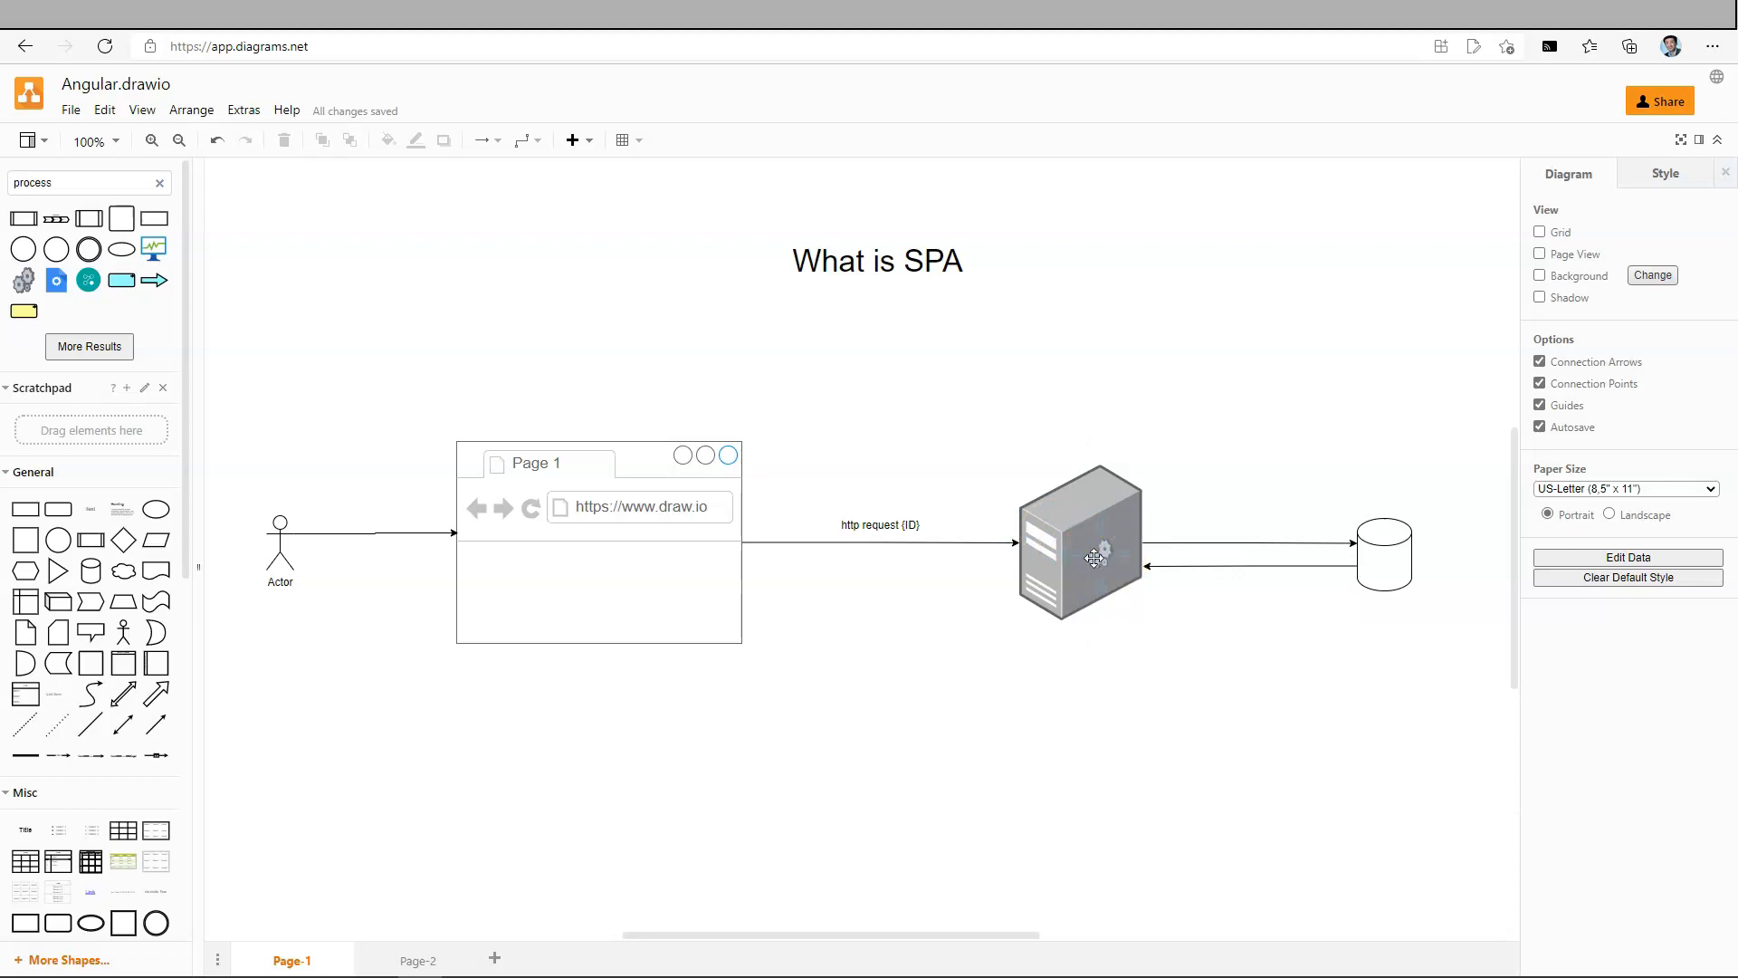
Put a gear icon on the server and draw an 'http response (HTML)' arrow back to the browser
{"action": "left_click", "coordinate": [877, 584]}
{"action": "type", "text": "http response (HTML)"}
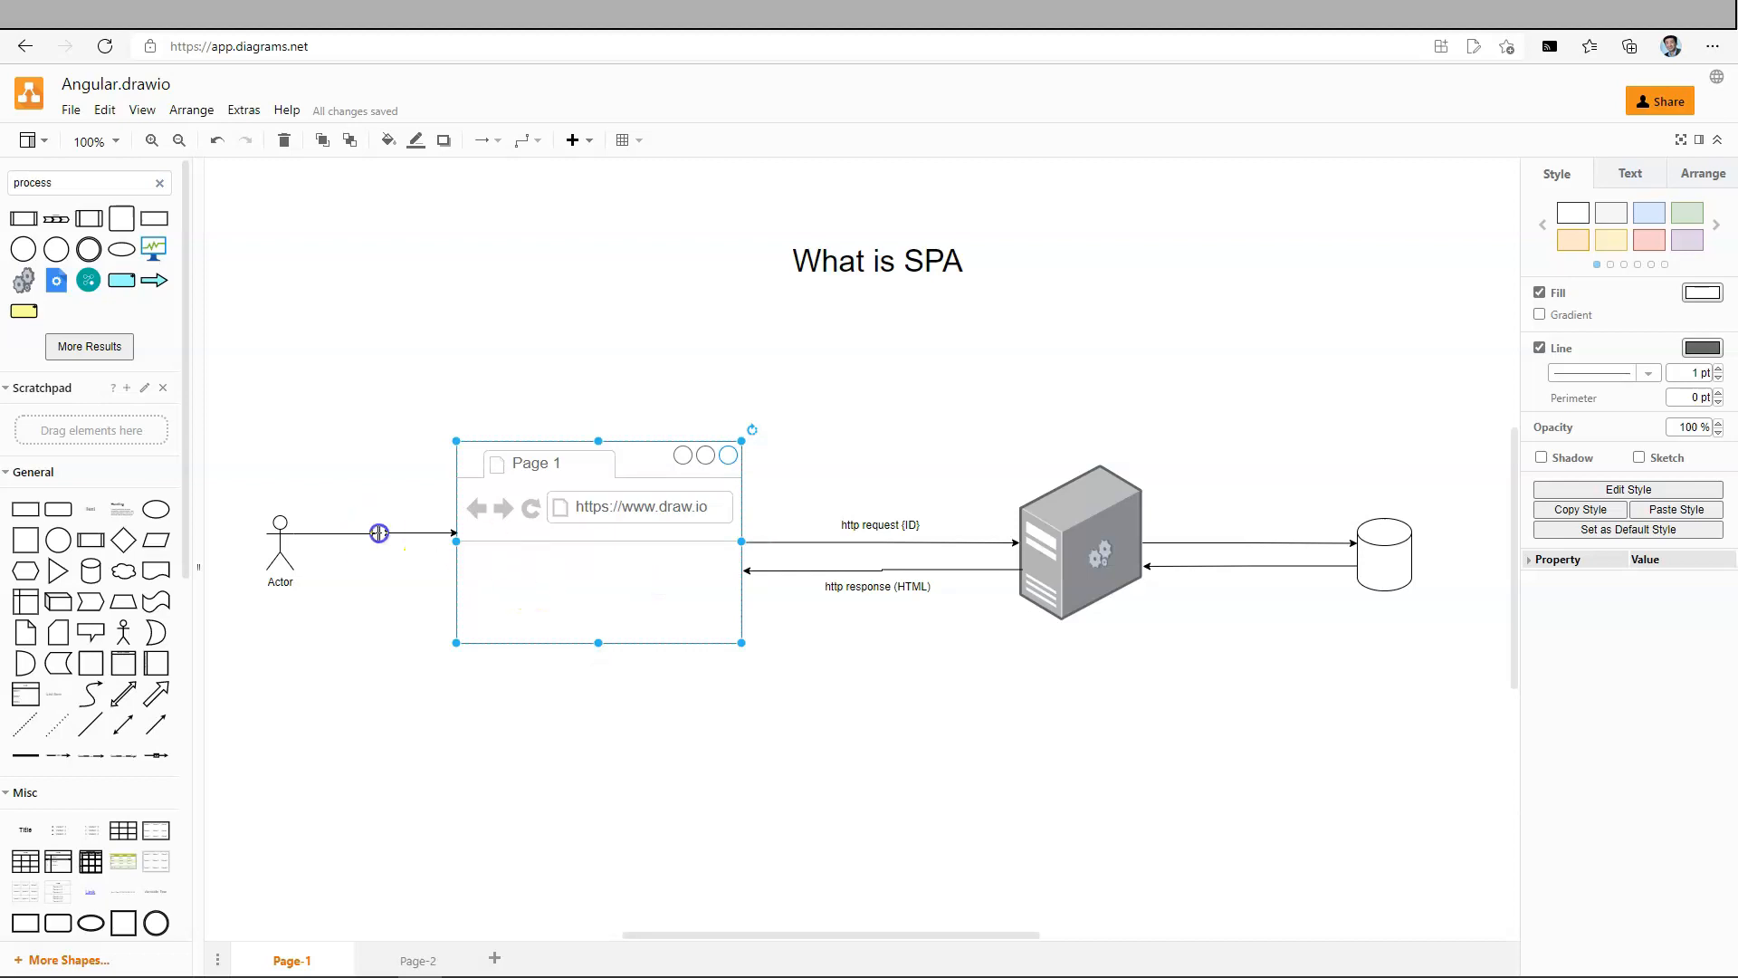
{"action": "left_click", "coordinate": [333, 532]}
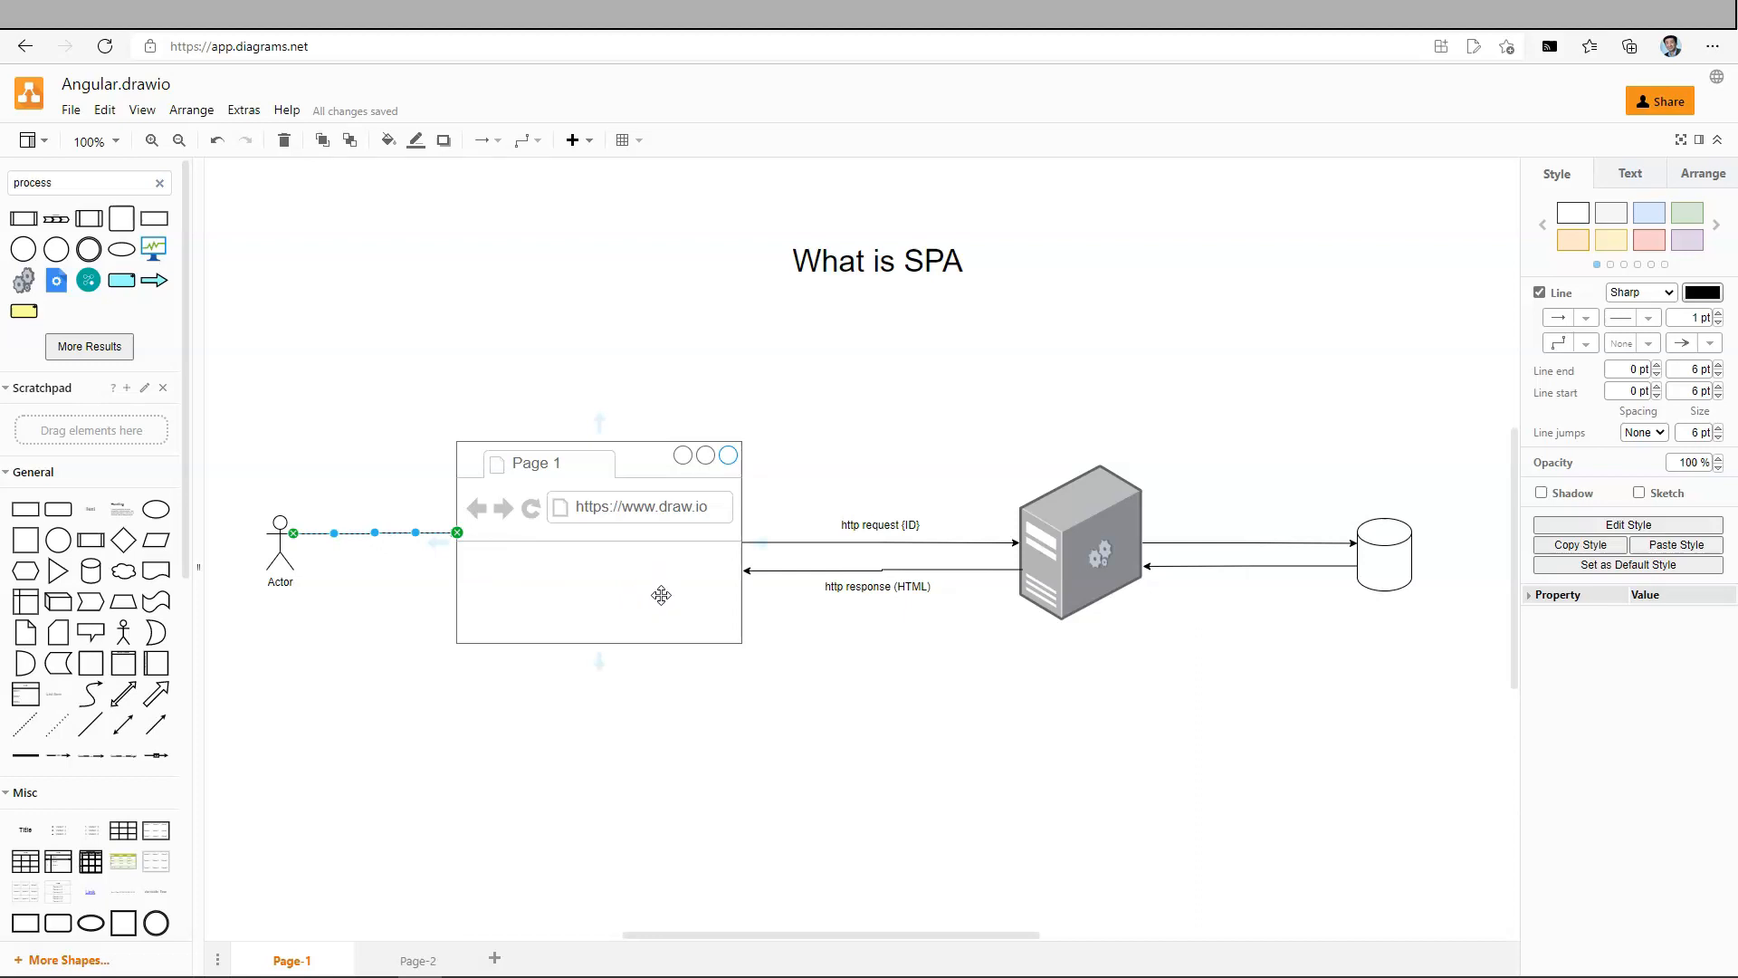
{"action": "mouse_move", "coordinate": [667, 619]}
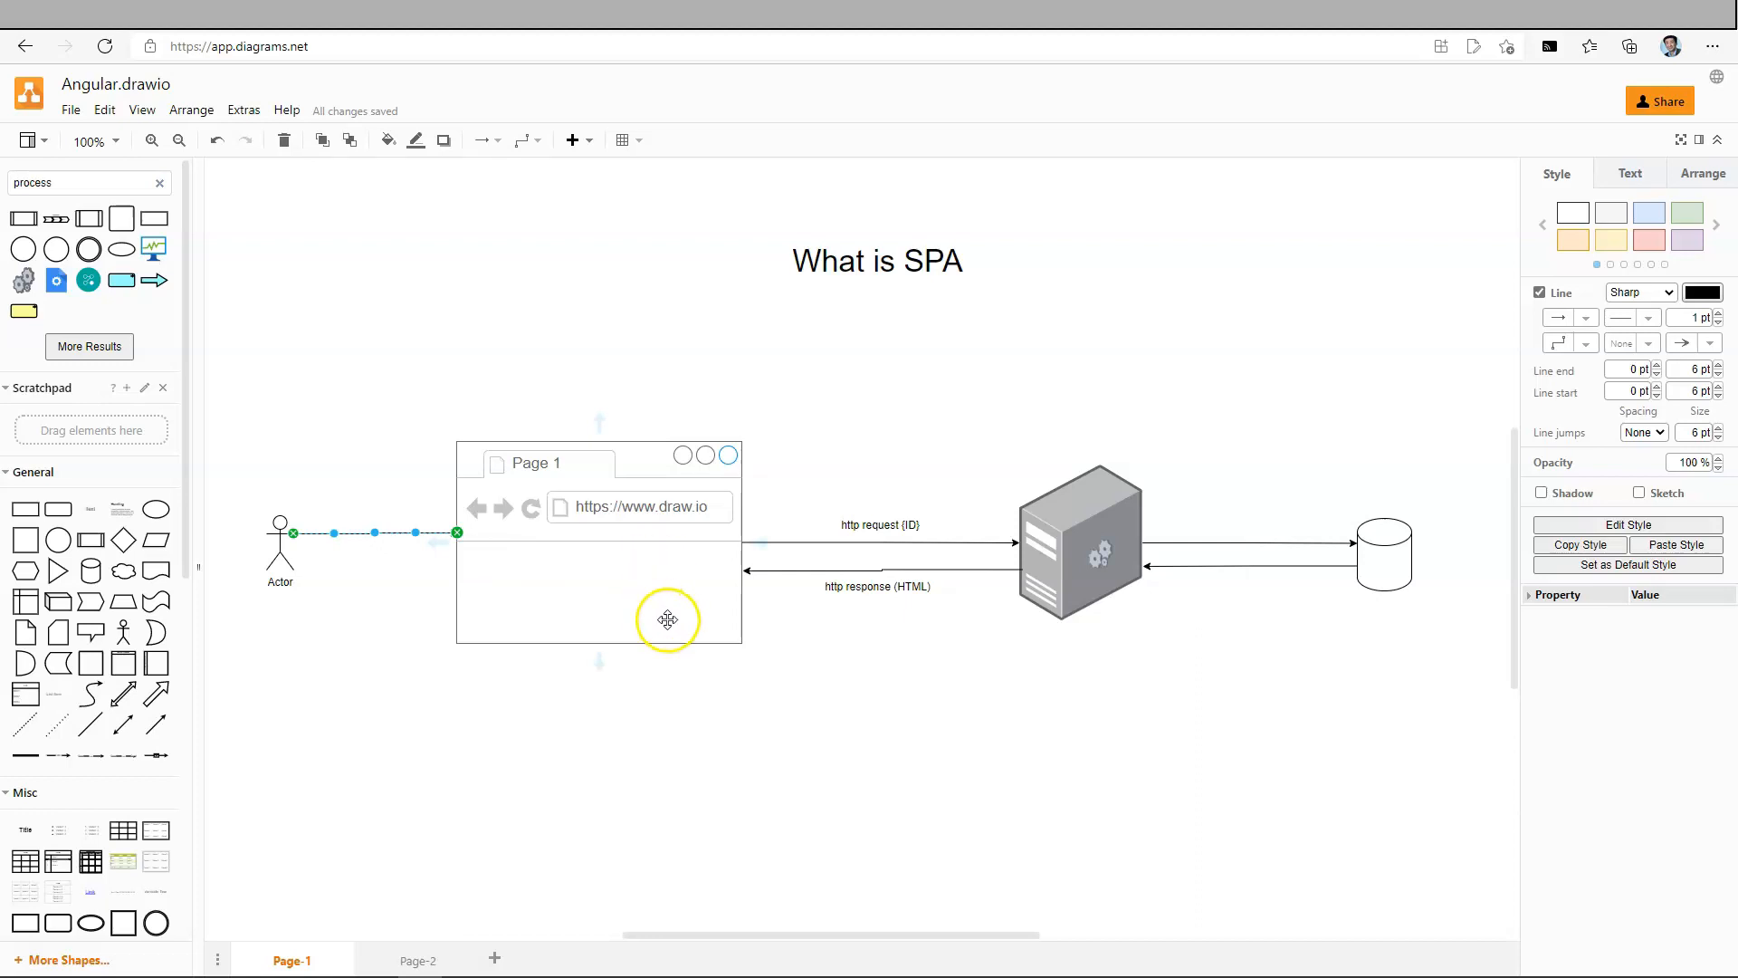
{"action": "left_click", "coordinate": [1079, 541]}
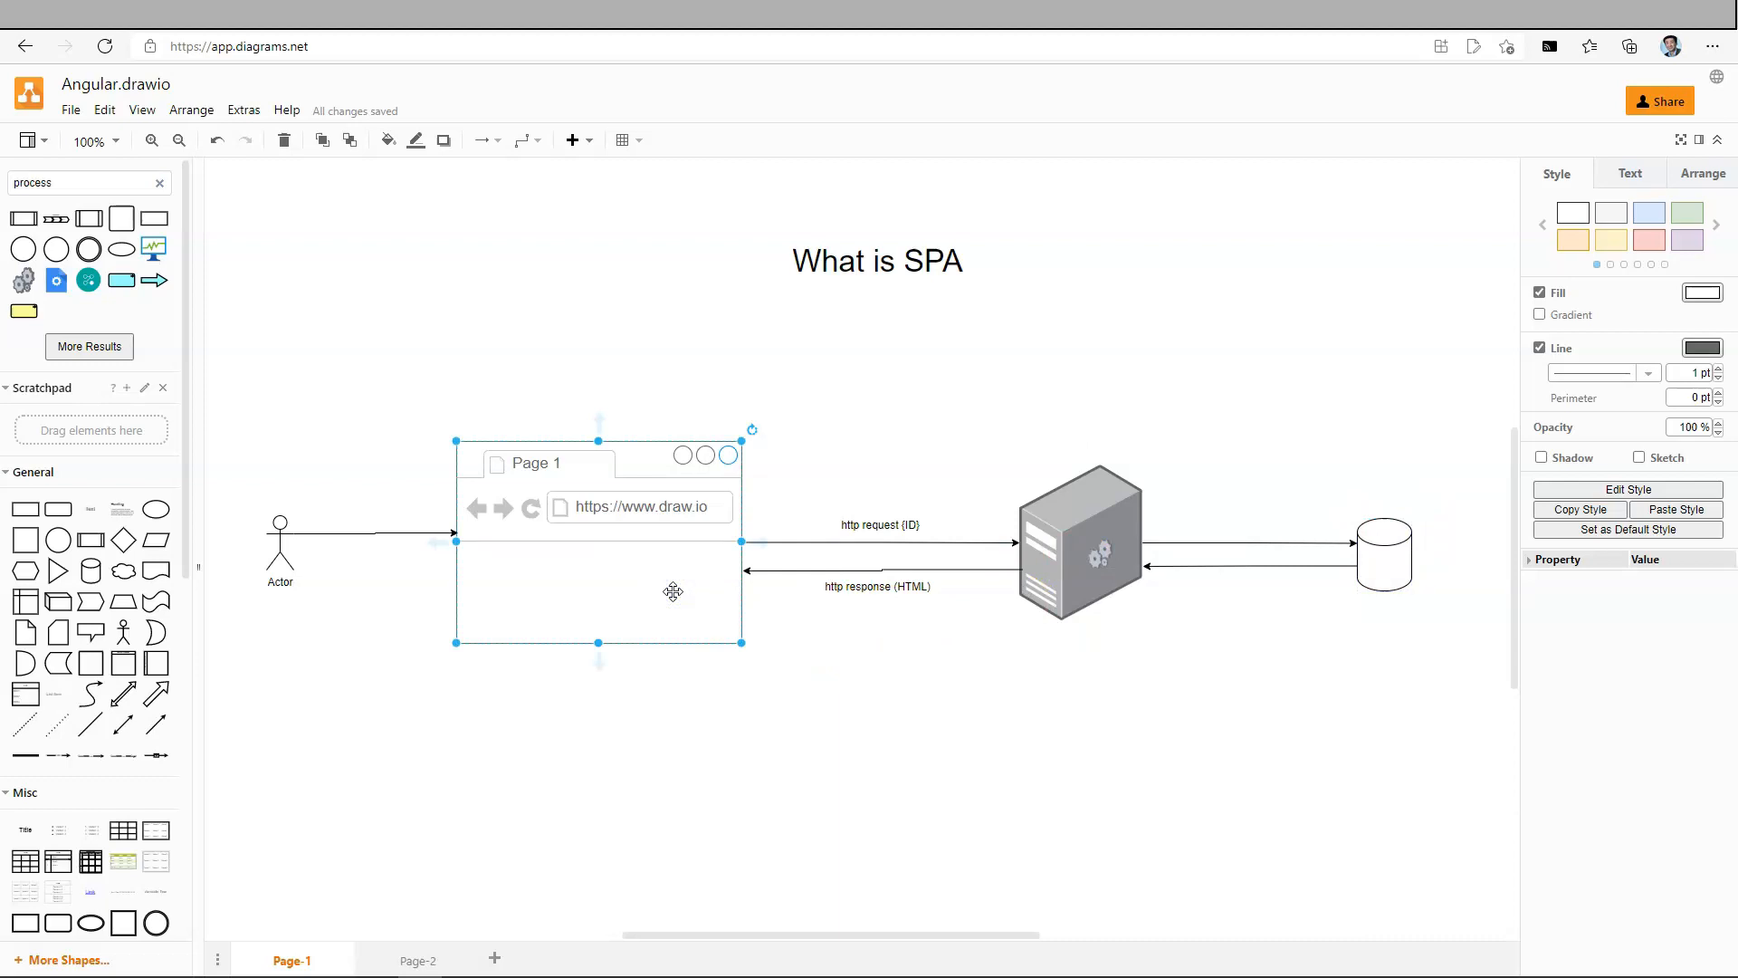
{"action": "mouse_move", "coordinate": [697, 594]}
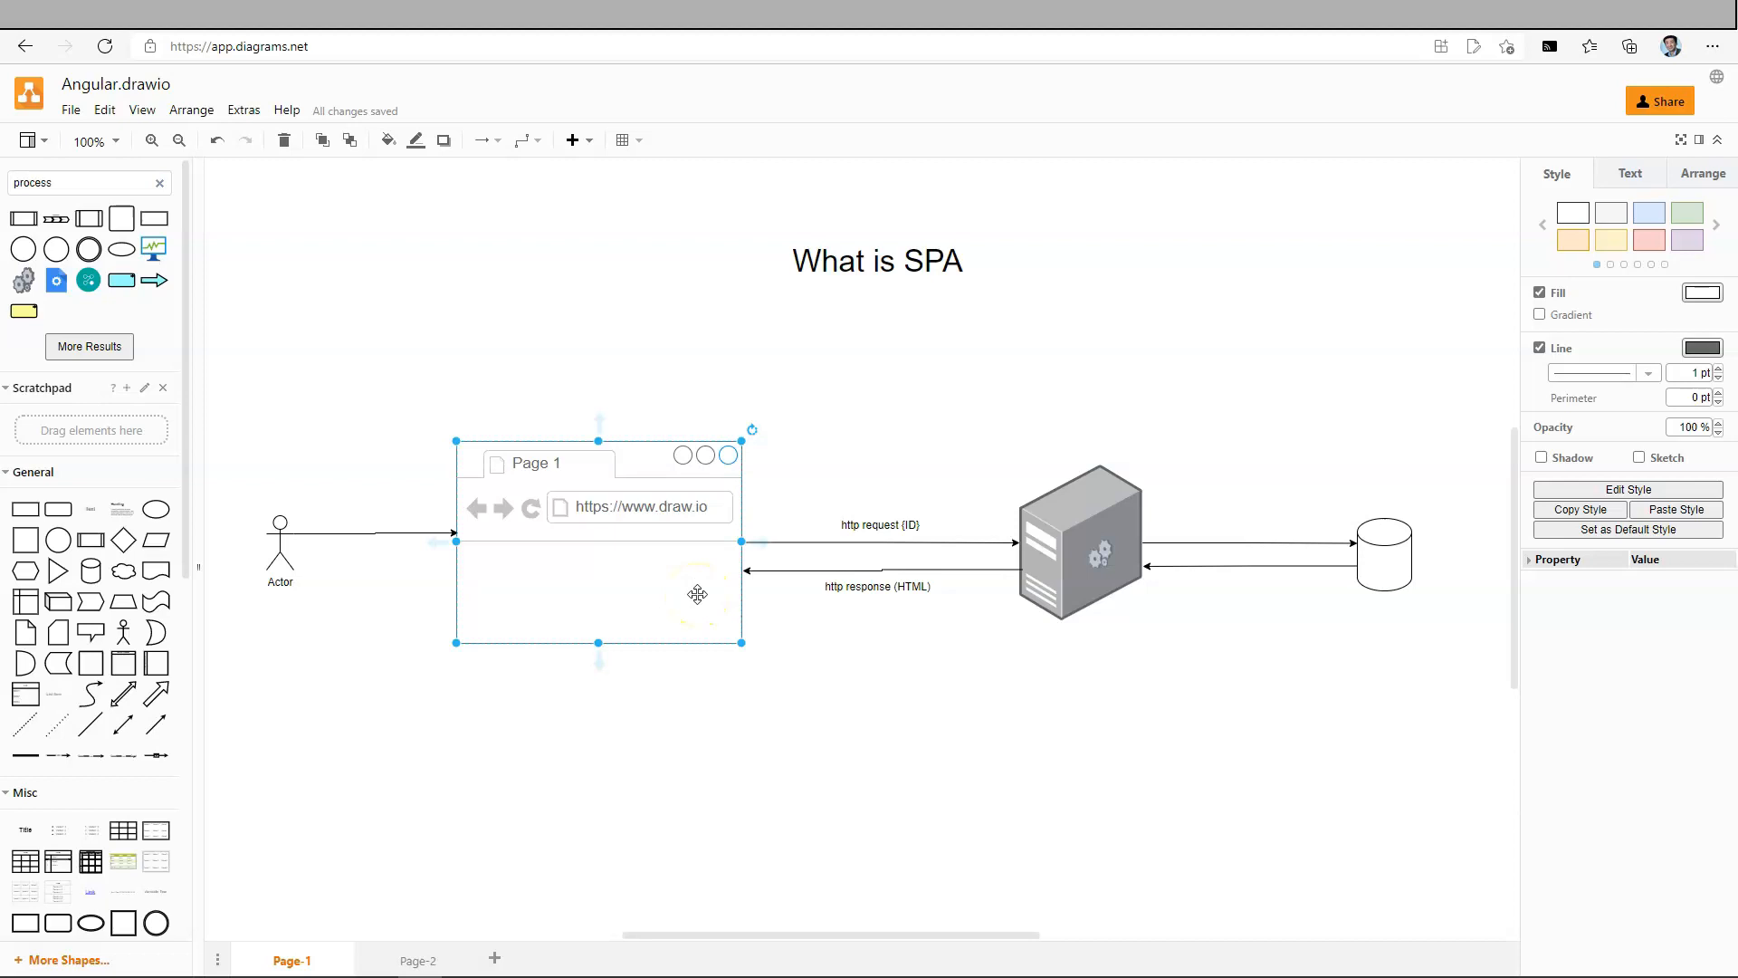
{"action": "left_click", "coordinate": [1077, 543]}
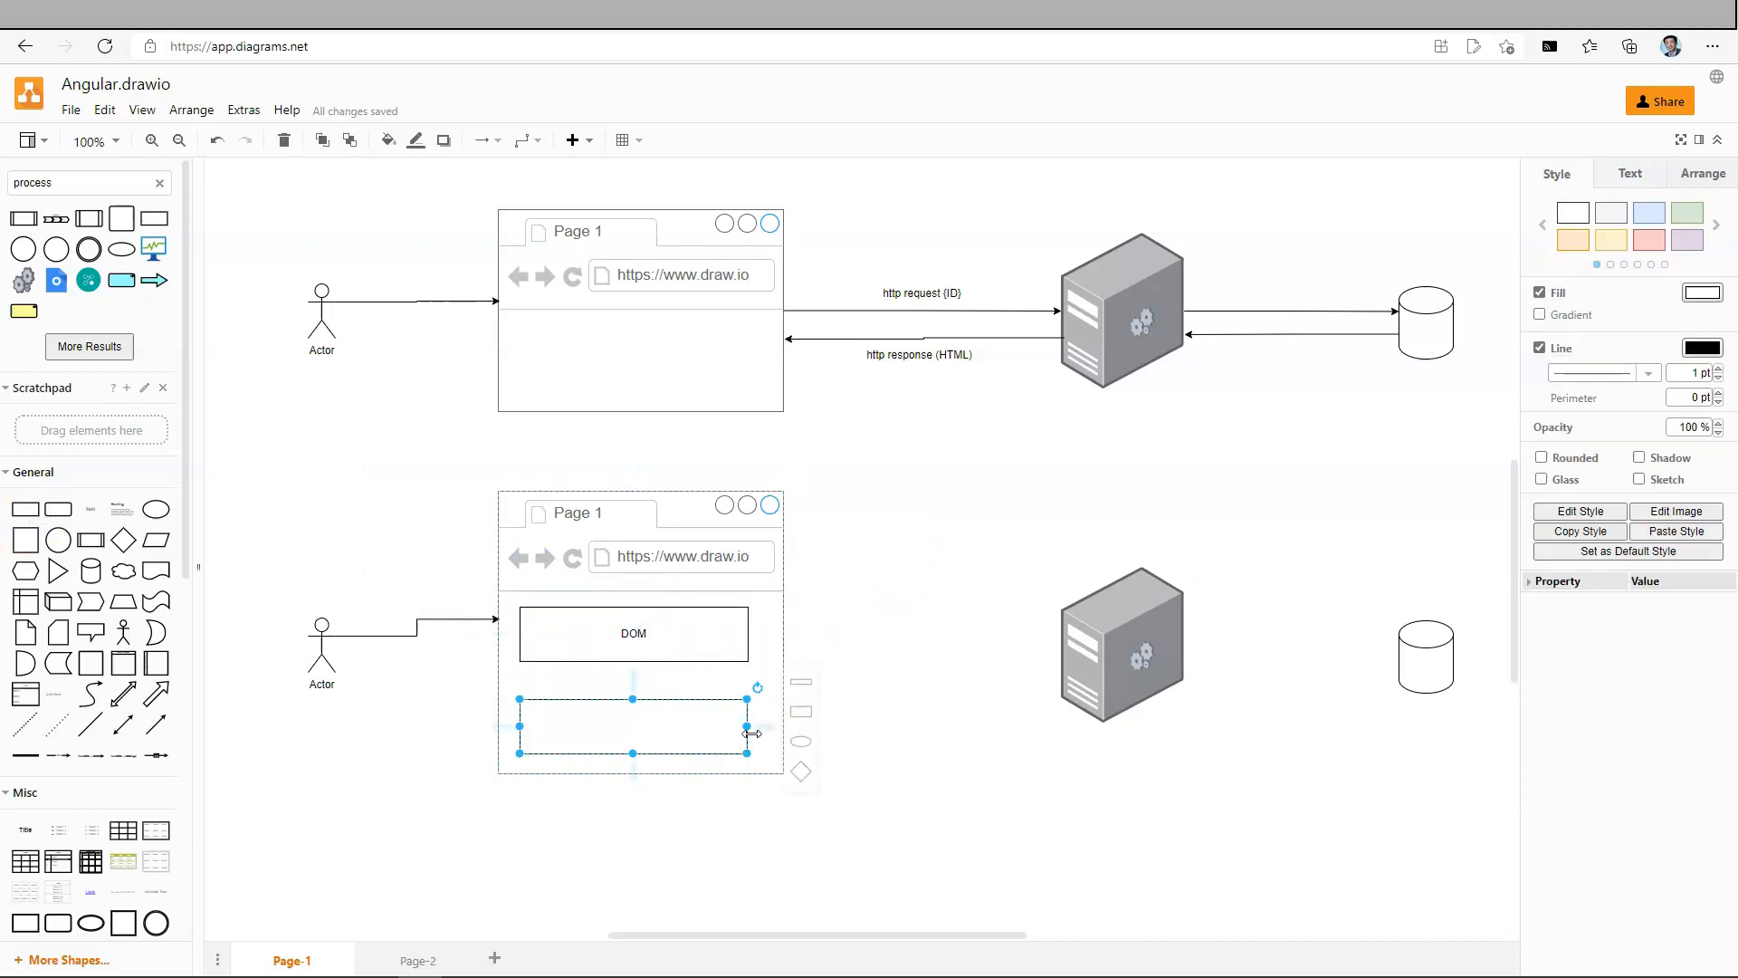
Label the two boxes inside the lower browser 'DOM' and 'Javascript'
{"action": "double_click", "coordinate": [632, 726]}
{"action": "type", "text": "Javascript"}
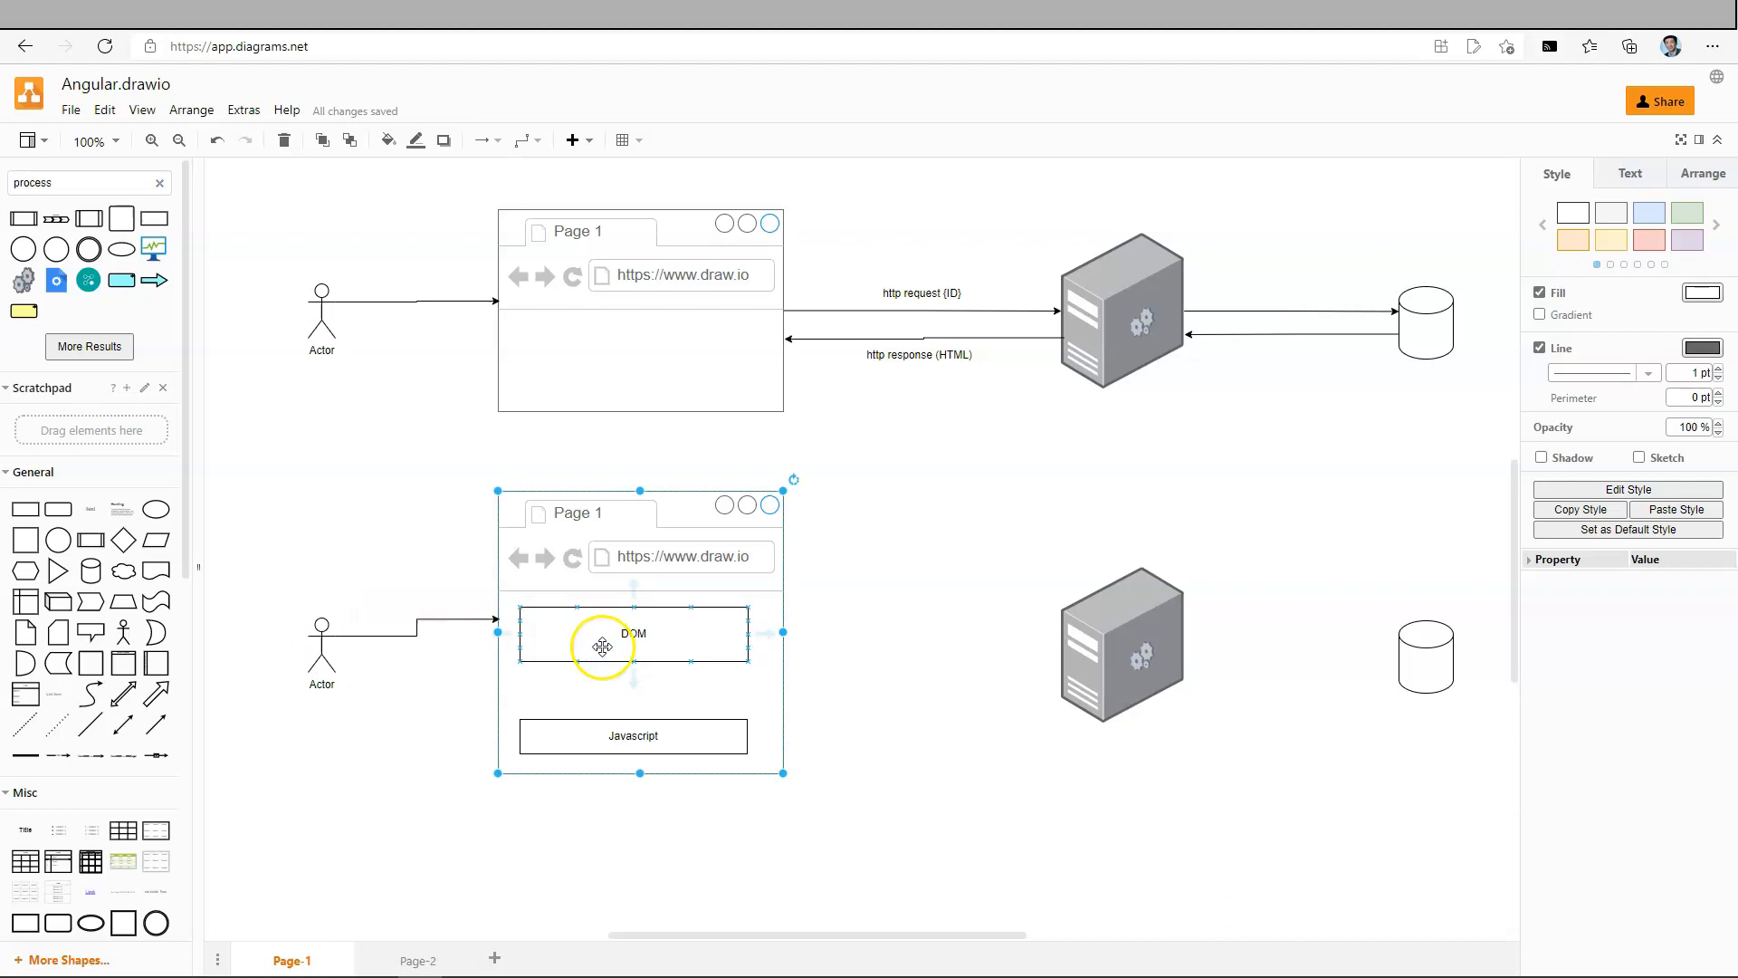
{"action": "mouse_move", "coordinate": [1081, 626]}
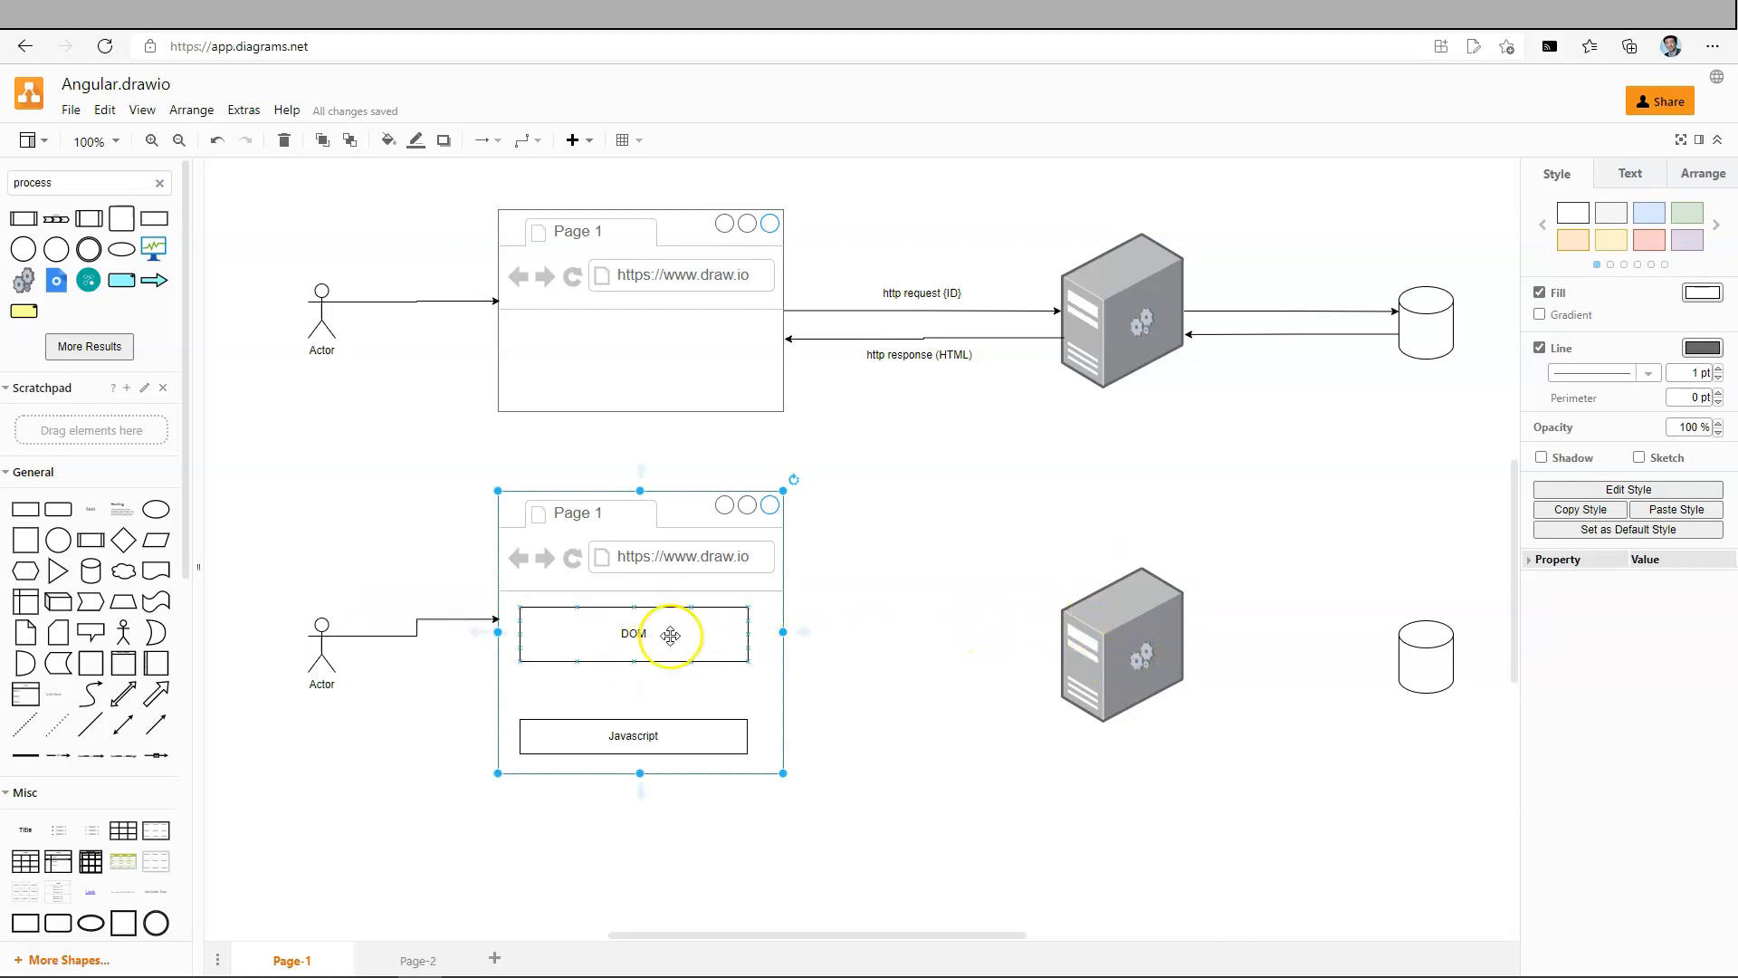
{"action": "left_click", "coordinate": [632, 735]}
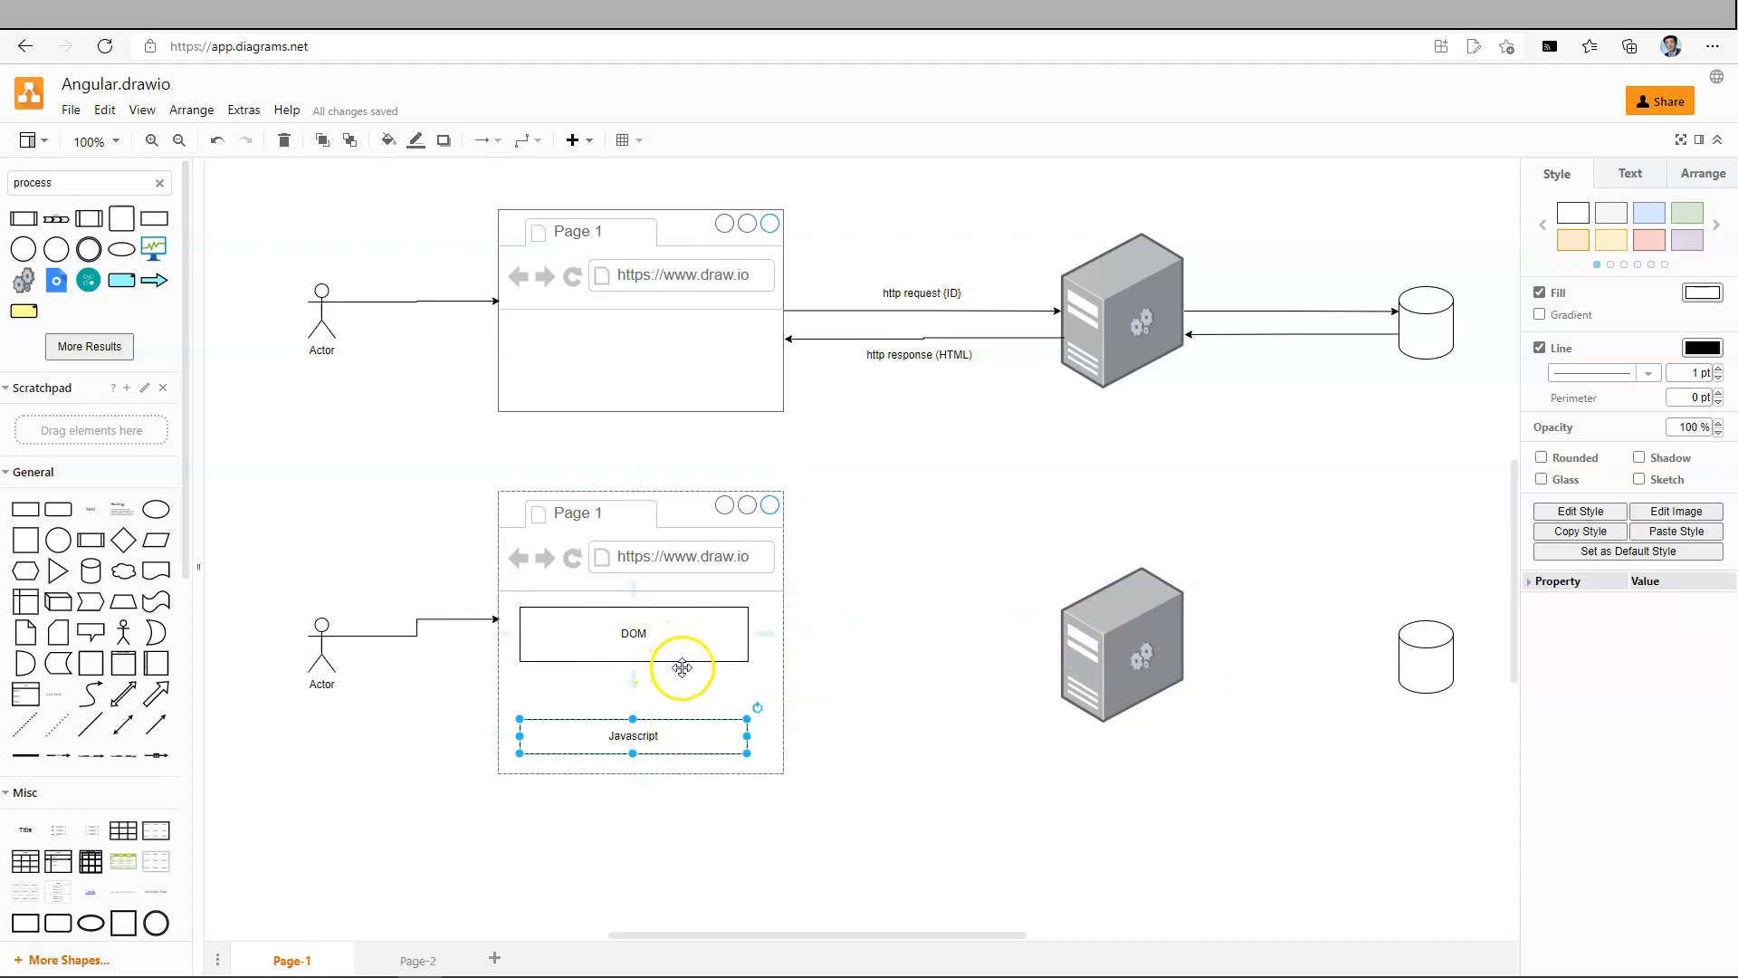
{"action": "left_click", "coordinate": [853, 762]}
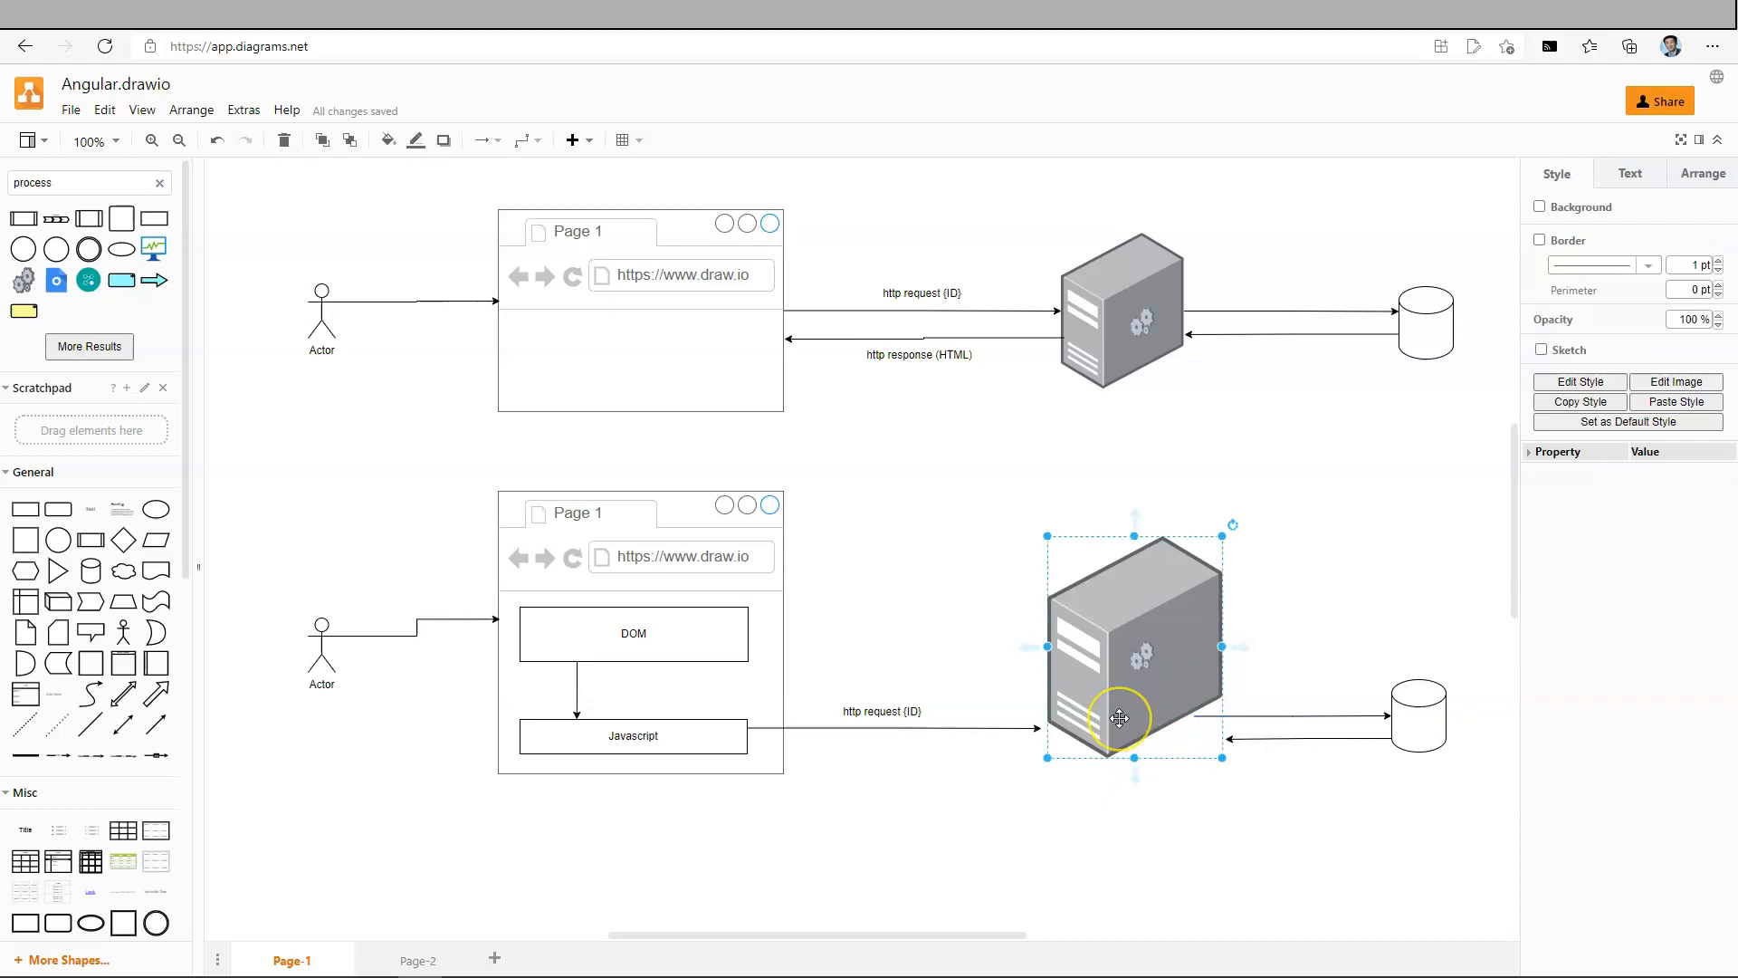
{"action": "mouse_move", "coordinate": [1118, 719]}
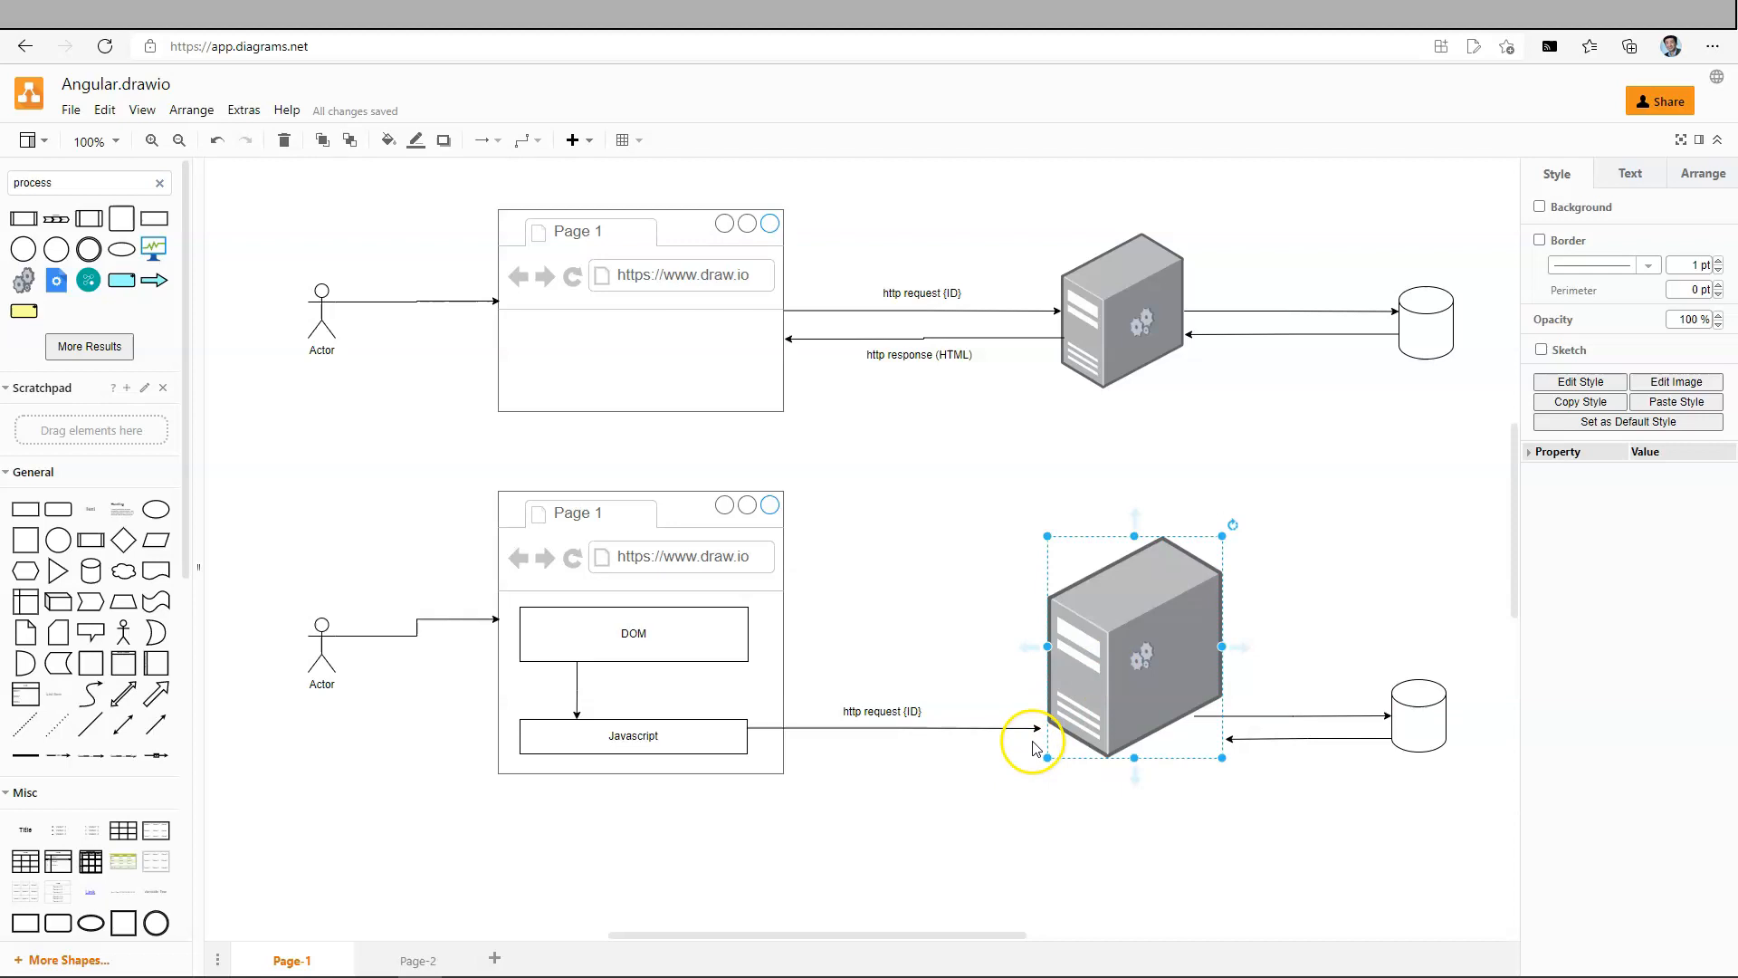
{"action": "mouse_move", "coordinate": [1076, 726]}
{"action": "type", "text": "http response (JSON)"}
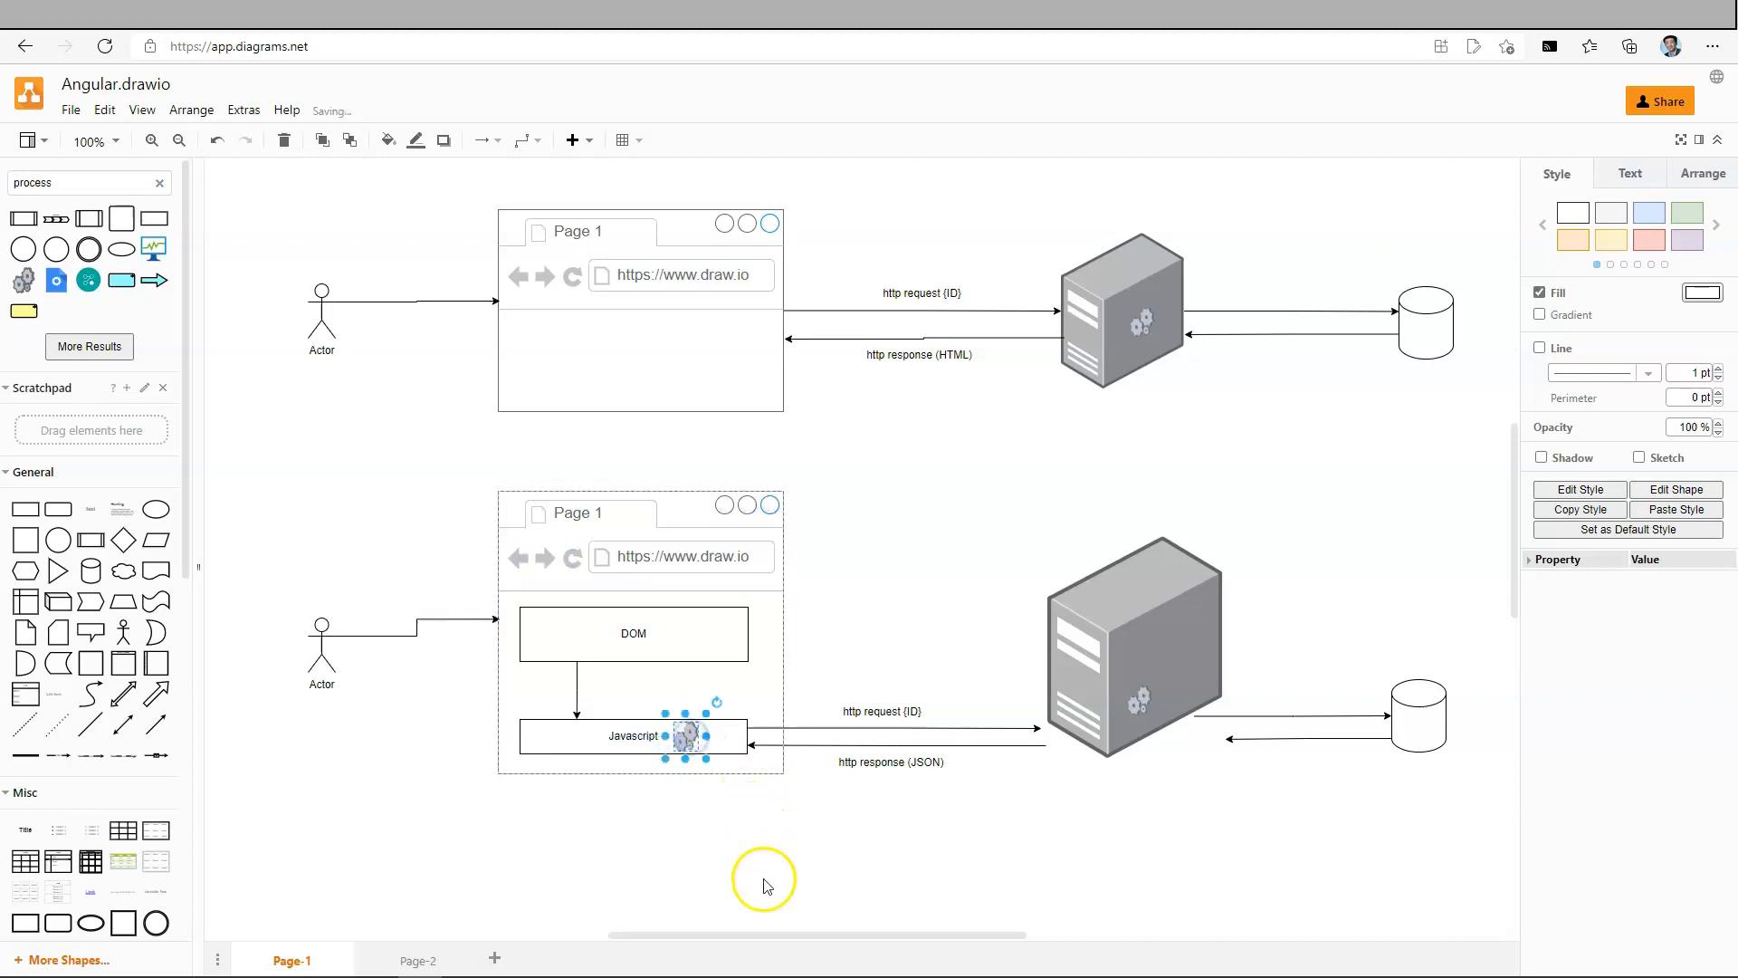
Drop a gear icon on the Javascript box and connect it upward to the DOM box
{"action": "left_click", "coordinate": [762, 885]}
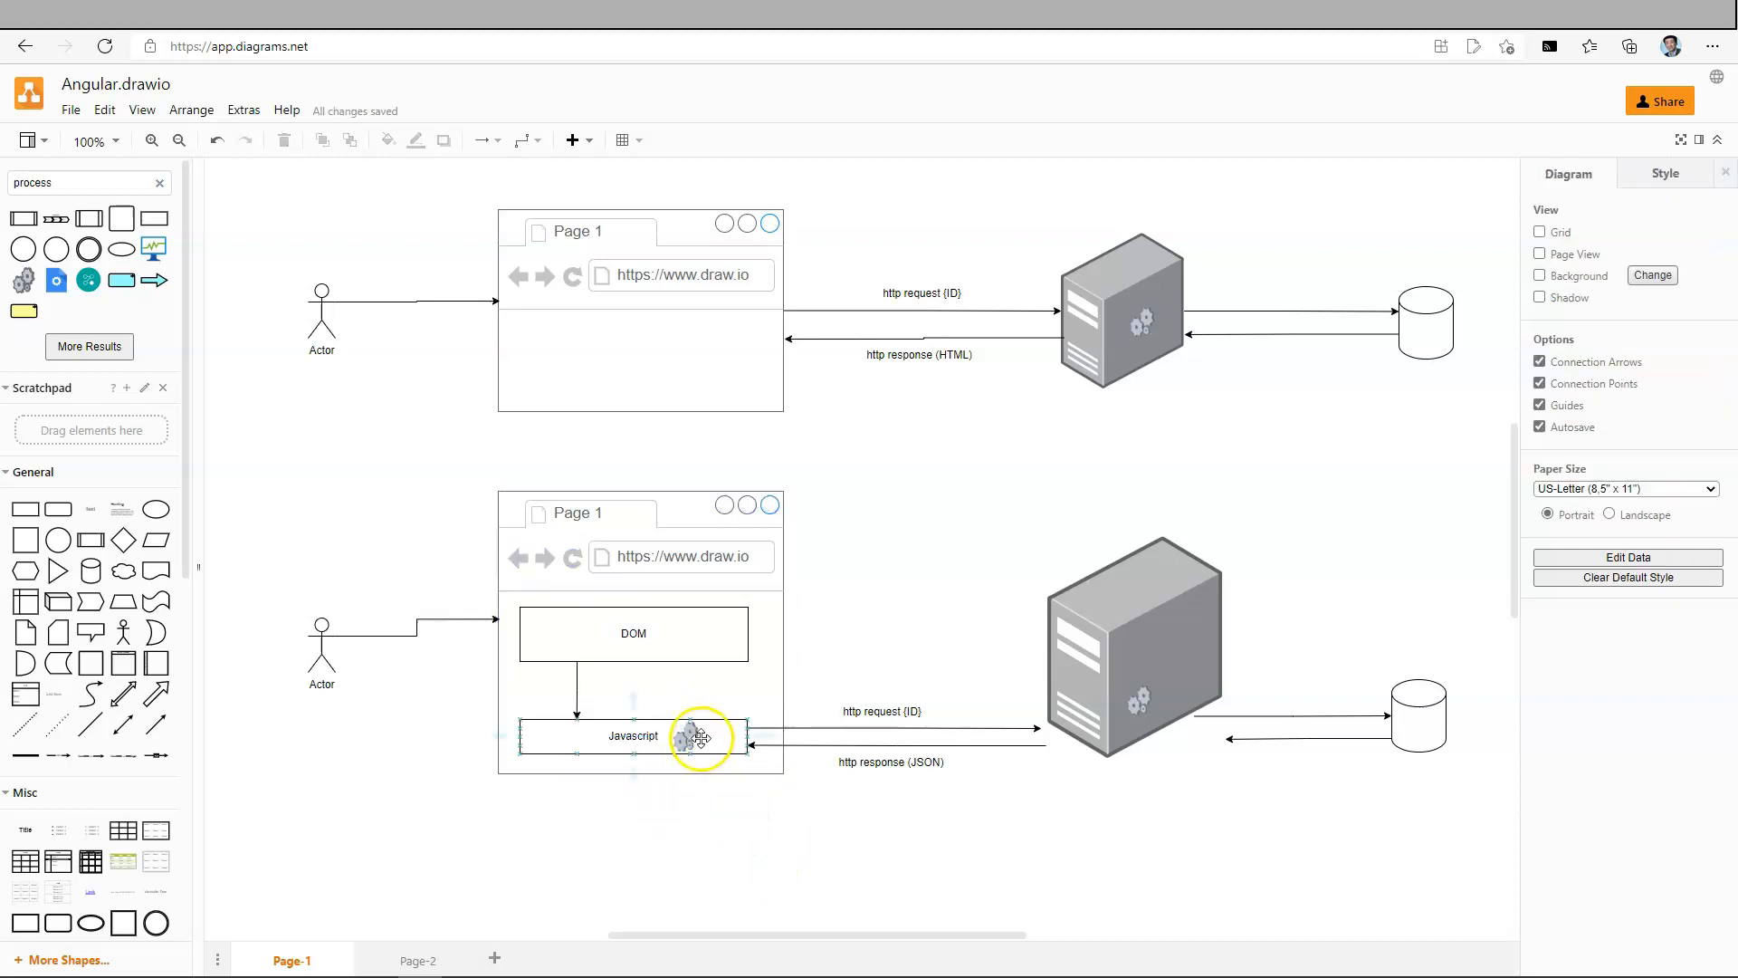
{"action": "left_click", "coordinate": [689, 736]}
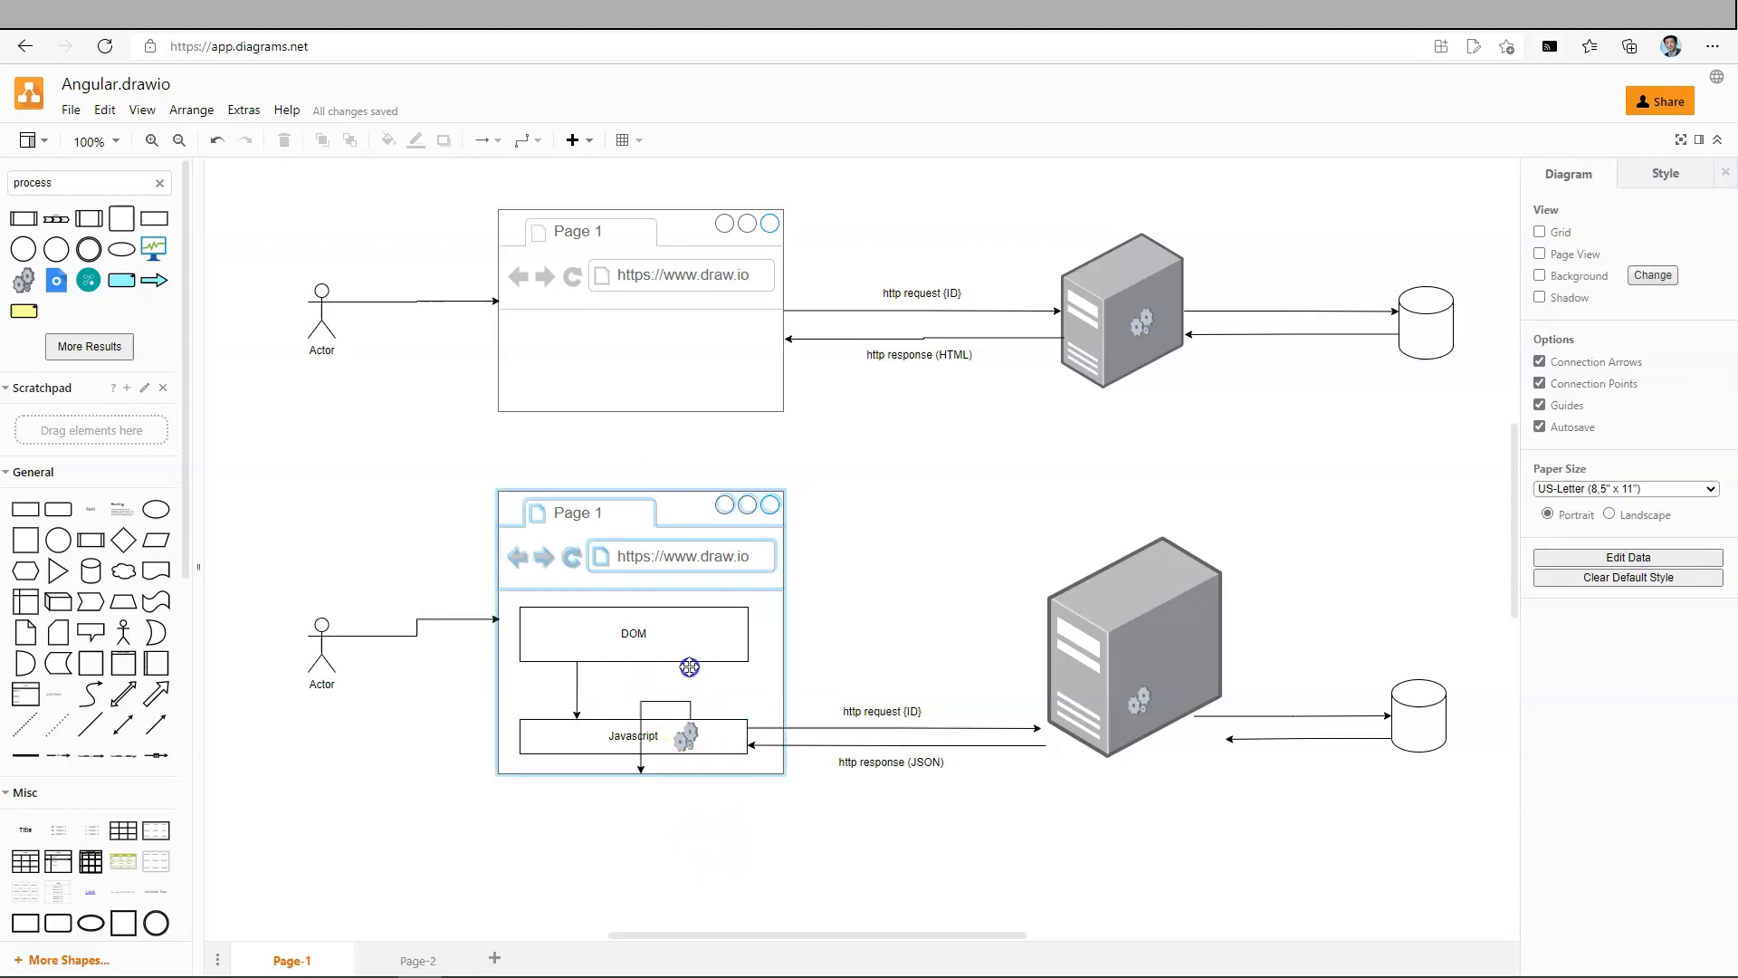
{"action": "left_click", "coordinate": [690, 688]}
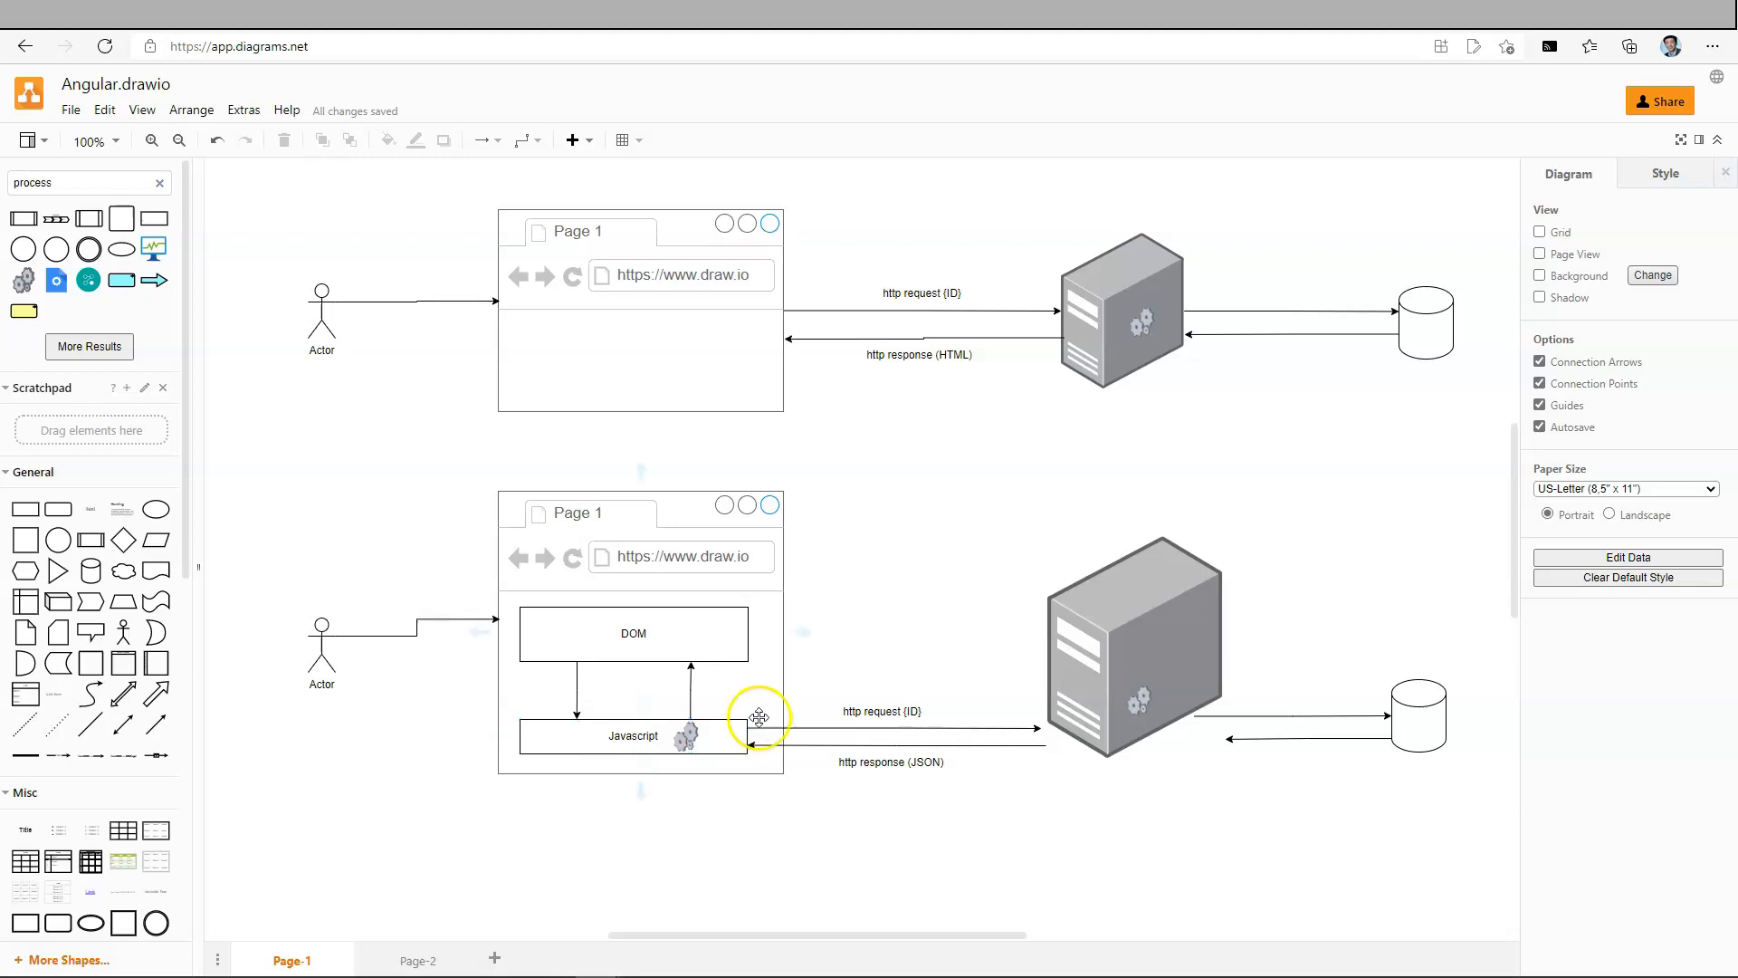
{"action": "mouse_move", "coordinate": [737, 595]}
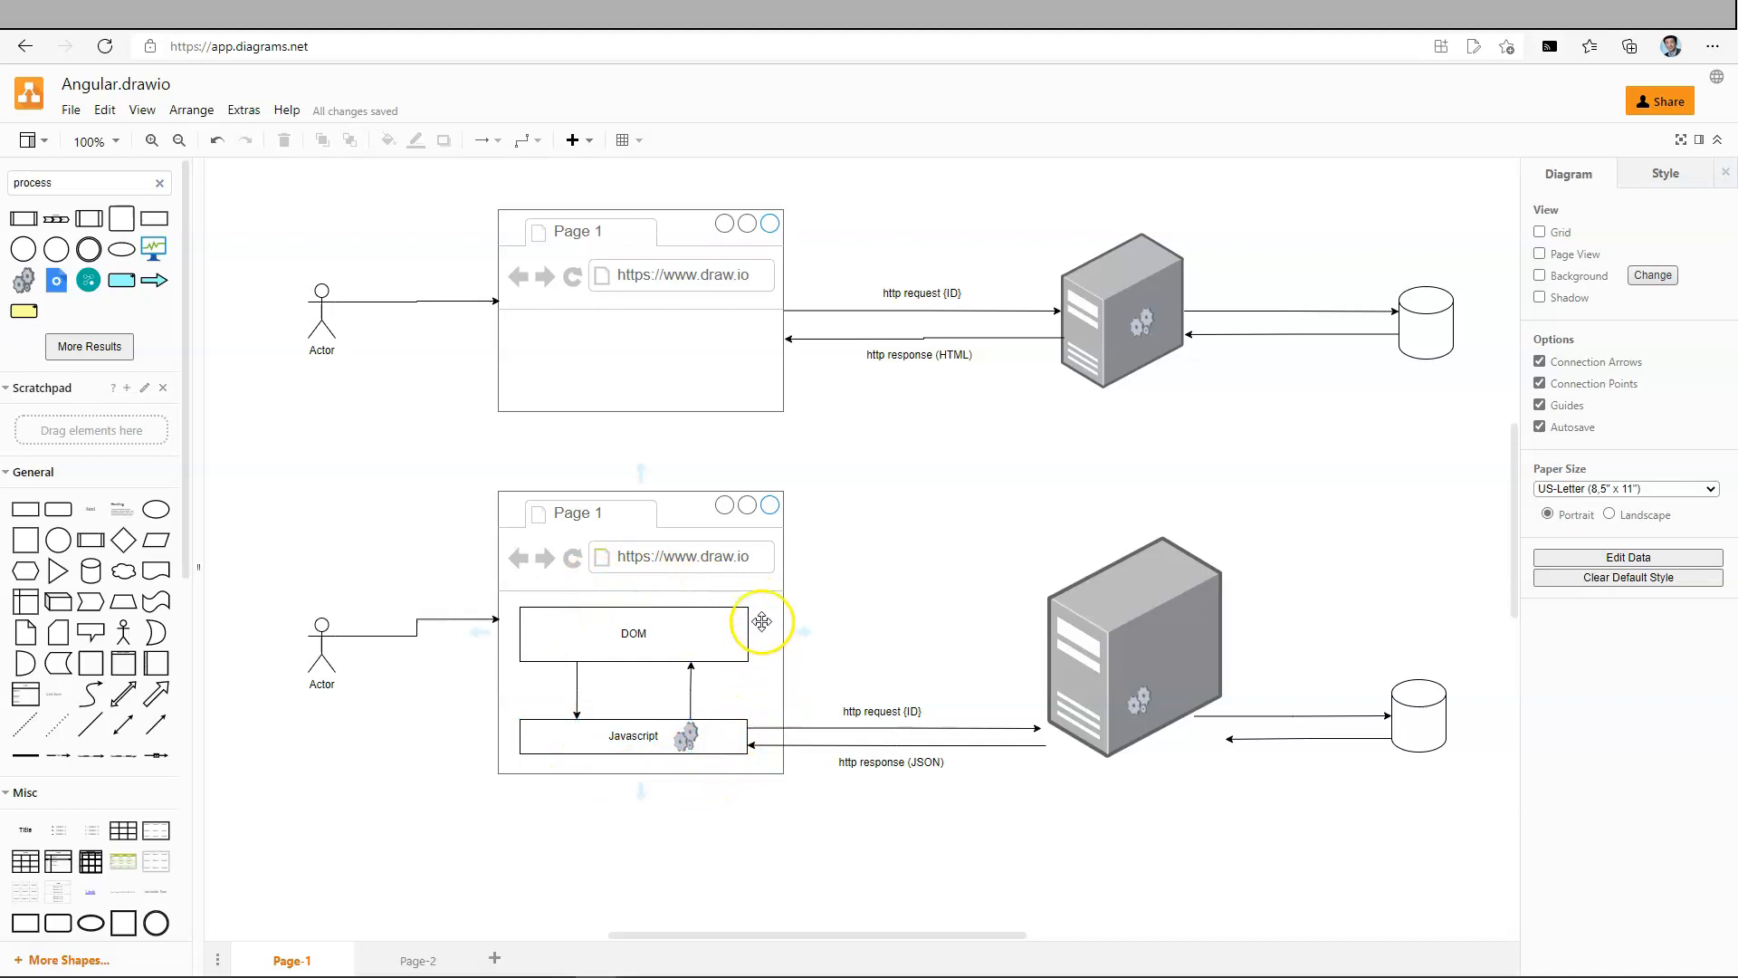
{"action": "mouse_move", "coordinate": [649, 773]}
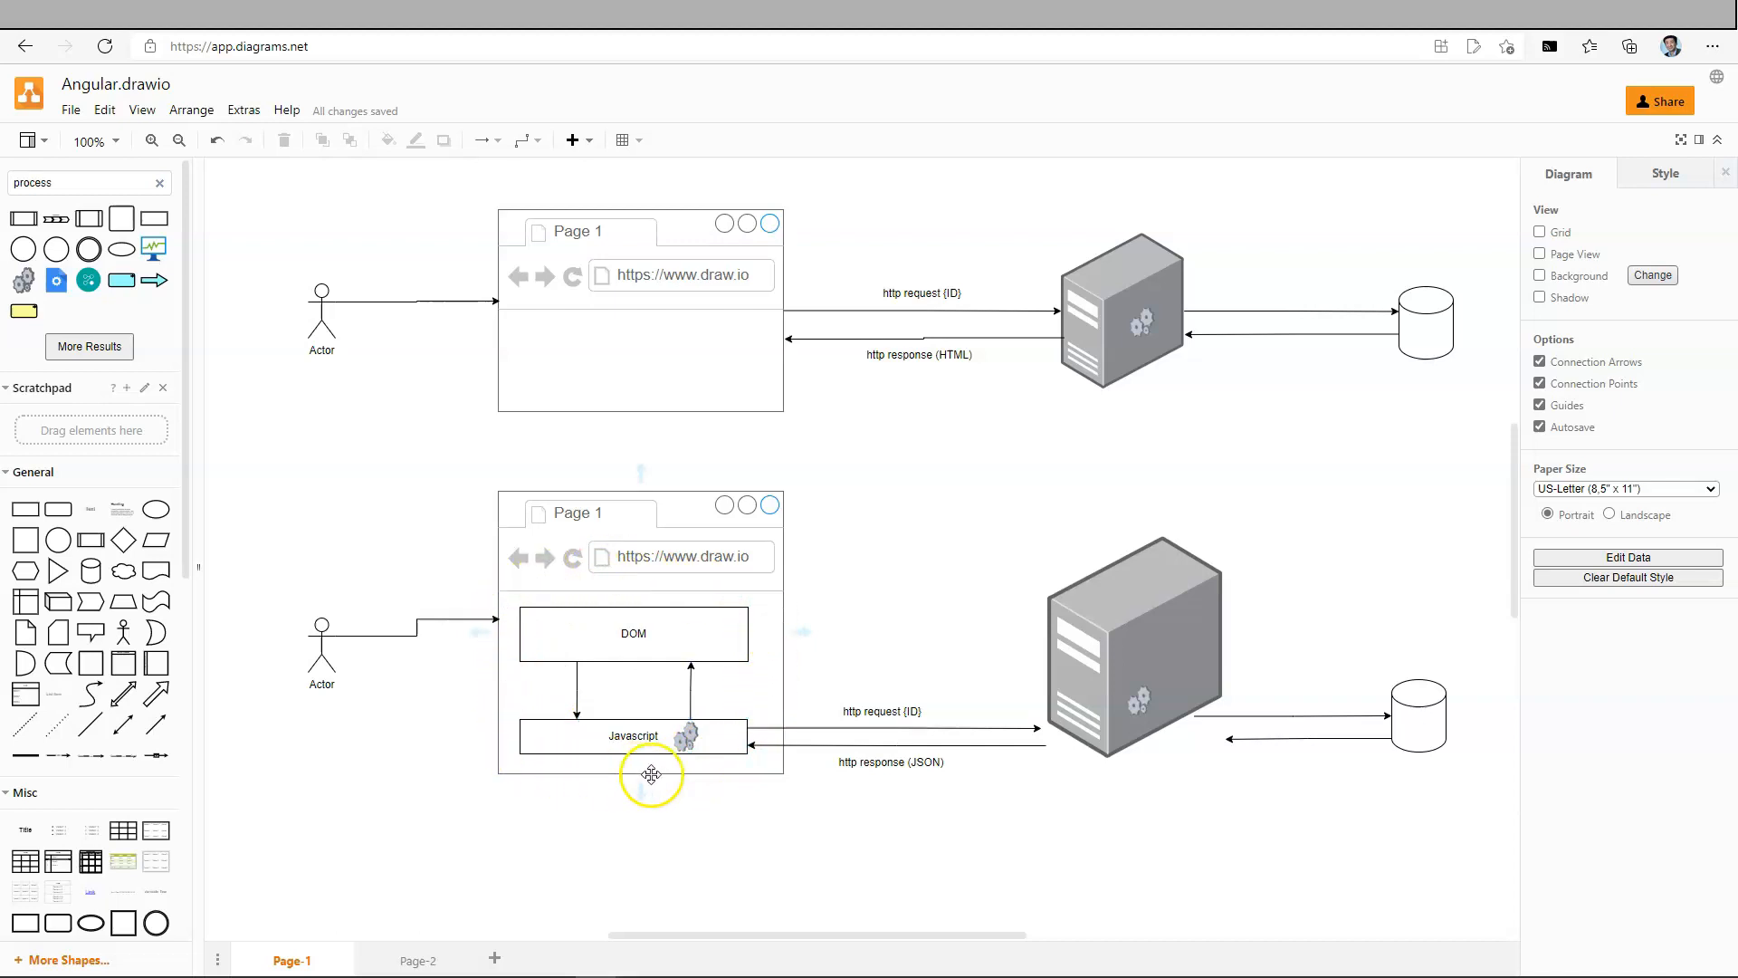